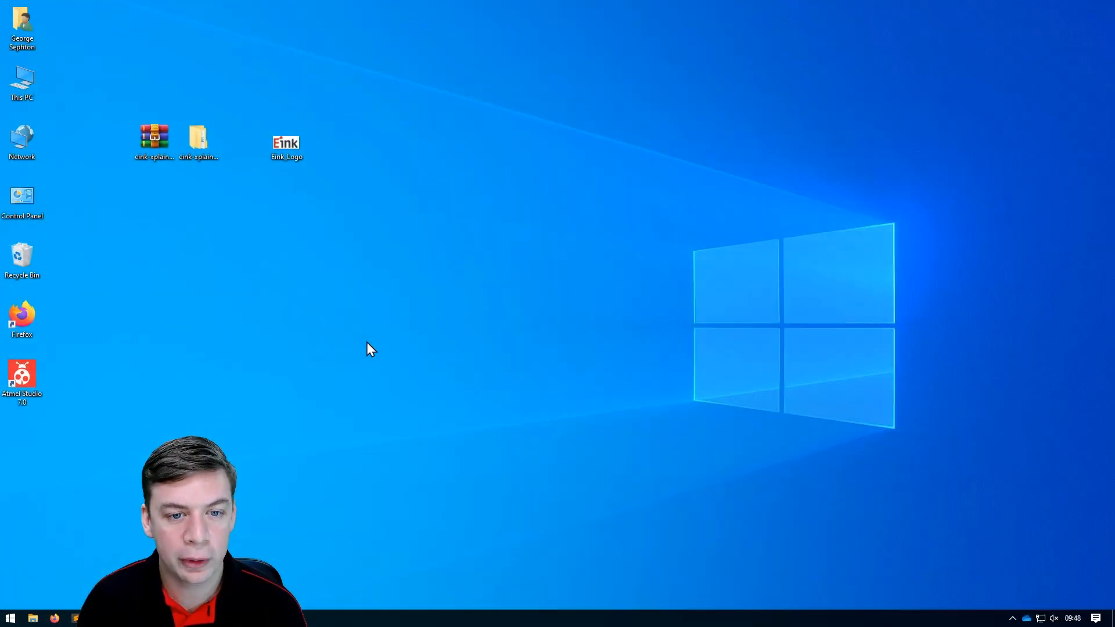
- View the Eink_Logo image in Windows Photos, then close Photos
left_click(285, 140)
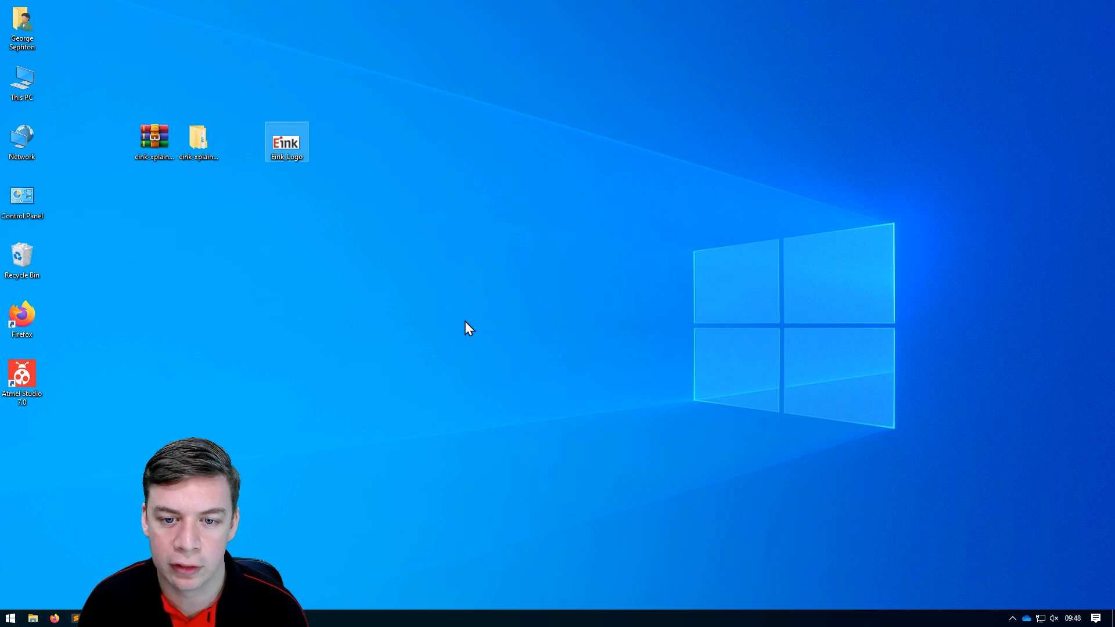
double_click(286, 141)
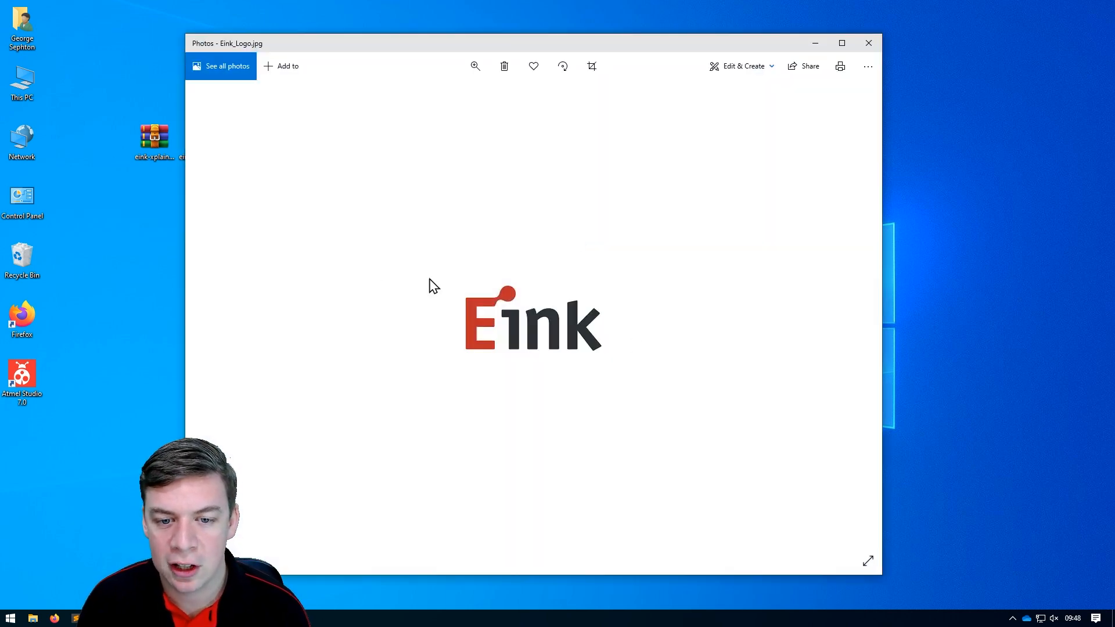
mouse_move(516, 365)
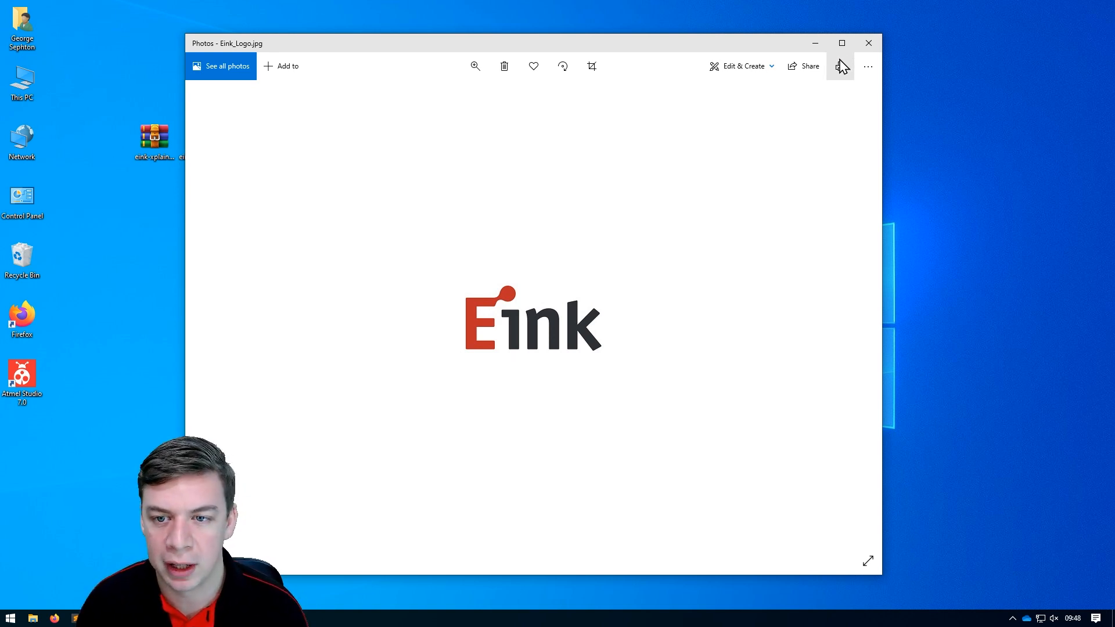
left_click(868, 42)
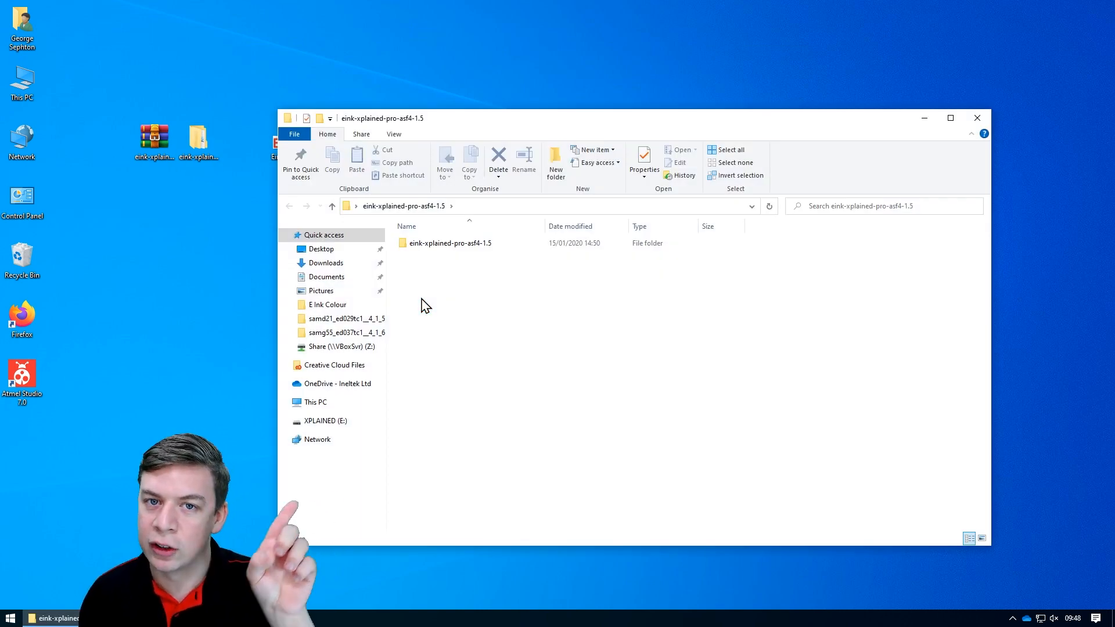
- Browse to ED029TC1 > samd21_ed029tc1__4_1_5 and open its solution in Atmel Studio
left_click(449, 243)
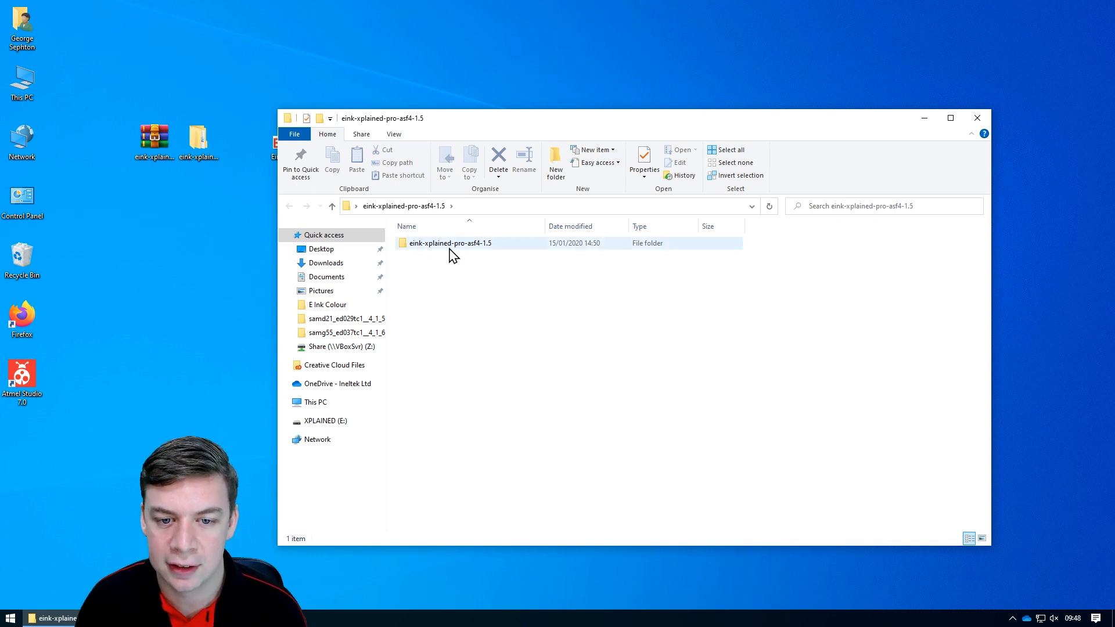
double_click(450, 243)
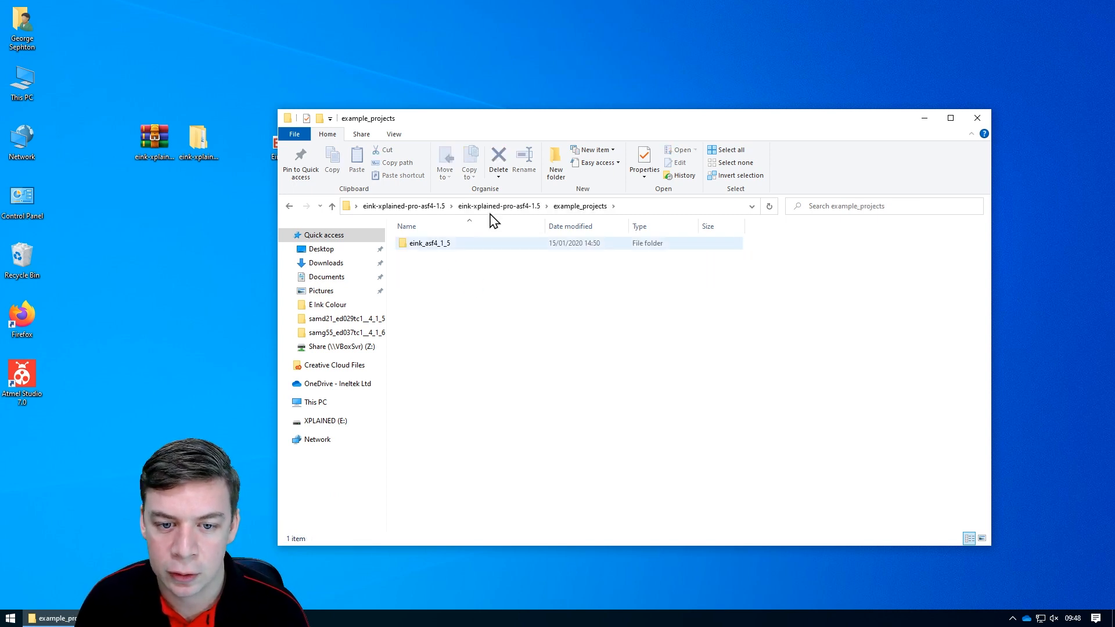
double_click(430, 243)
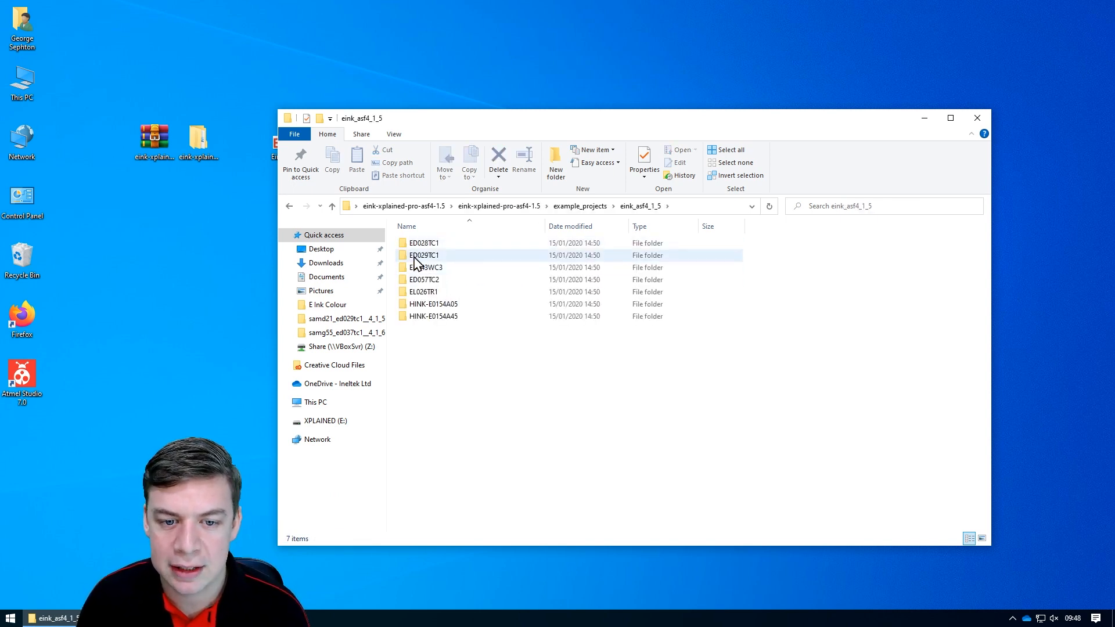
double_click(424, 256)
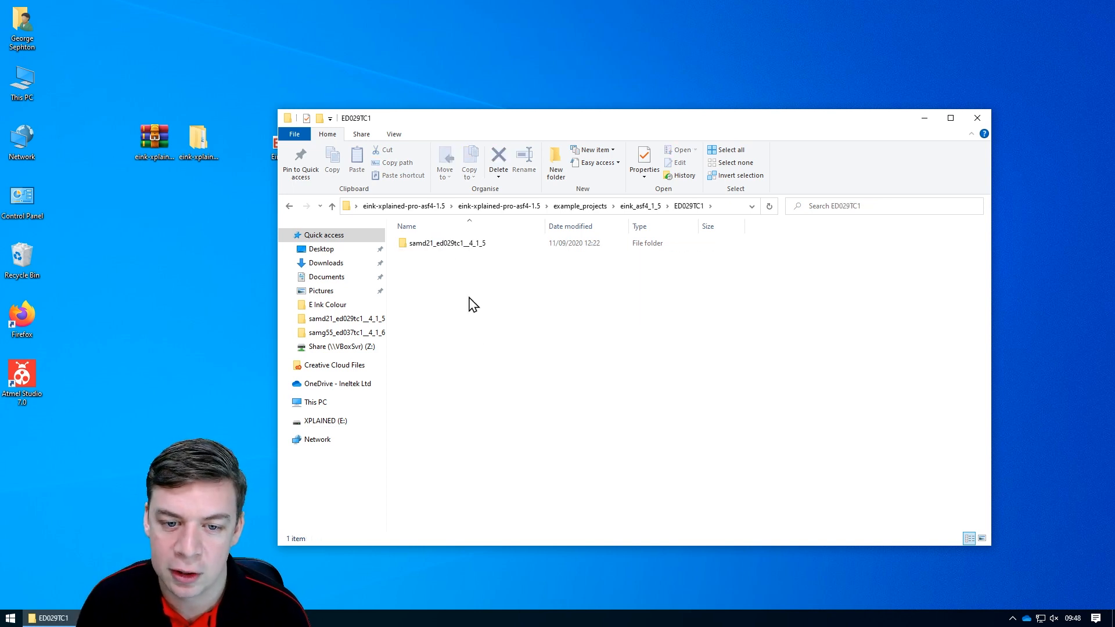
double_click(449, 243)
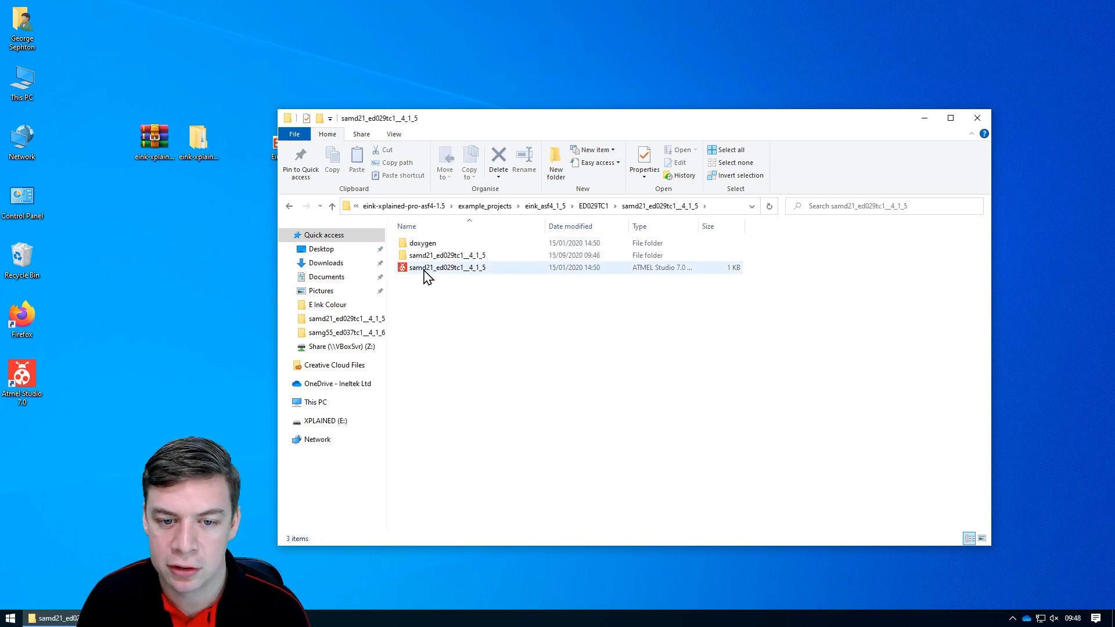
double_click(447, 267)
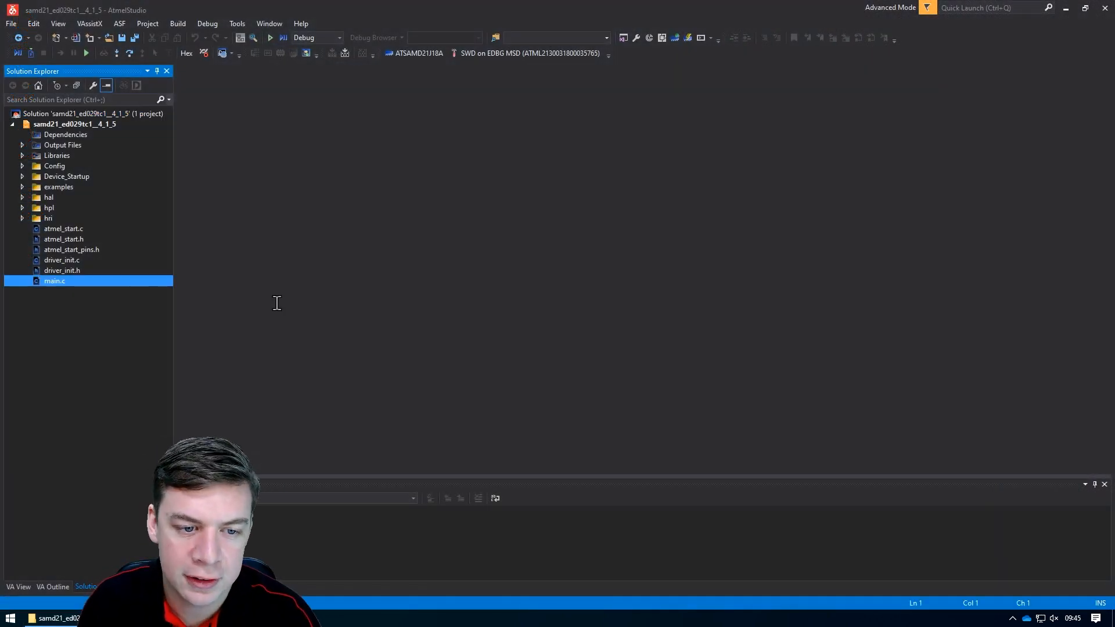
- Open main.c and add while(1) at the end of main
double_click(54, 281)
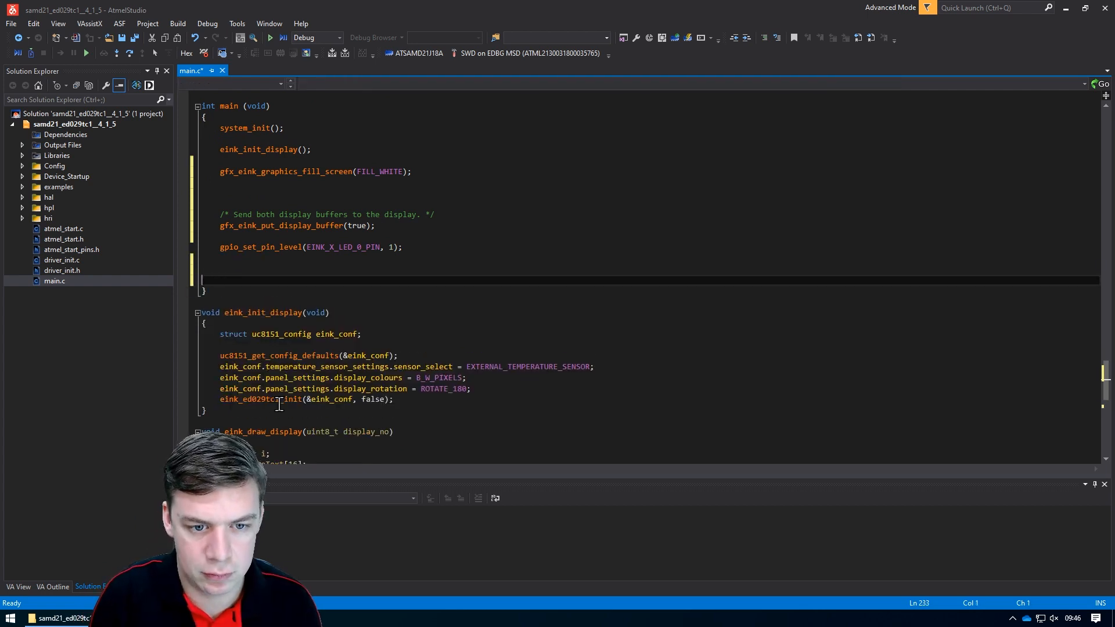
type("while(1)")
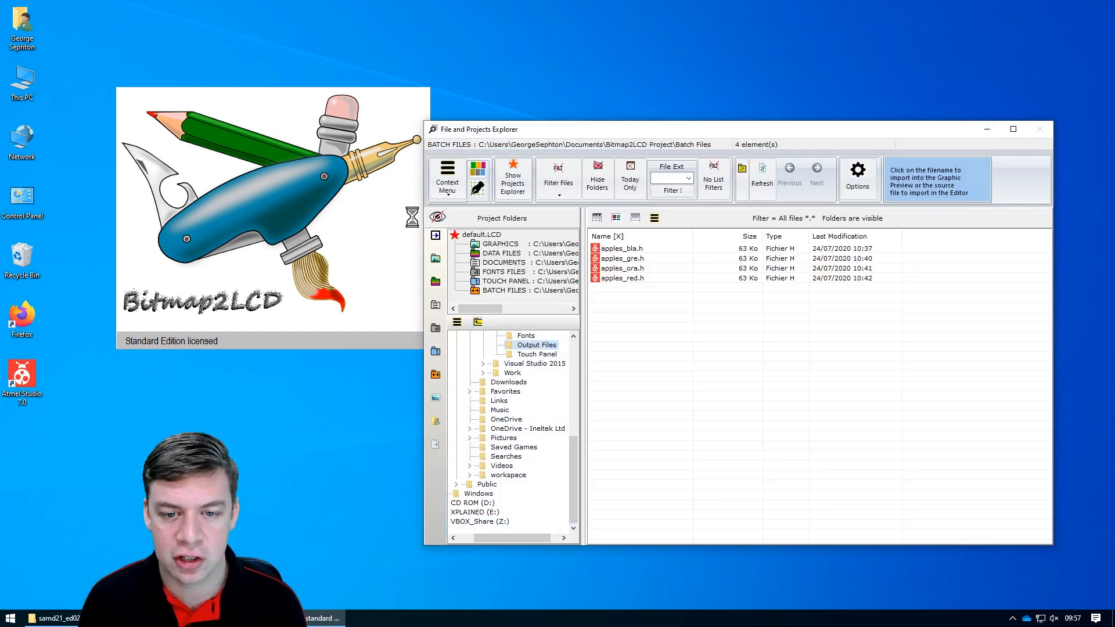
- Load apples_red.h into Bitmap2LCD's Text Editor, then minimize Bitmap2LCD
double_click(622, 278)
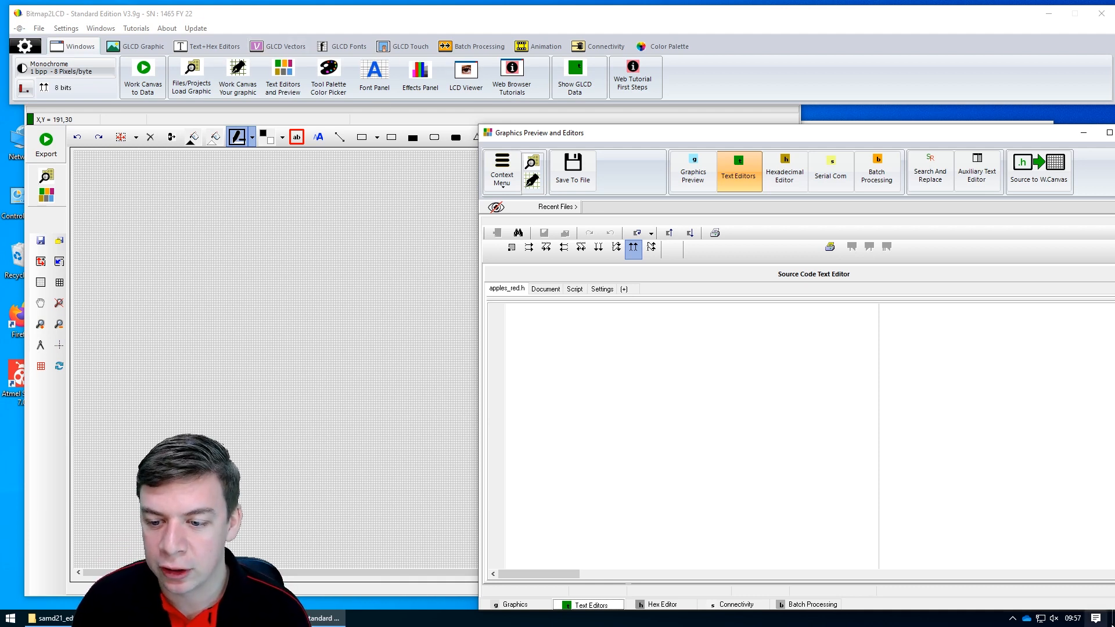
left_click(1065, 617)
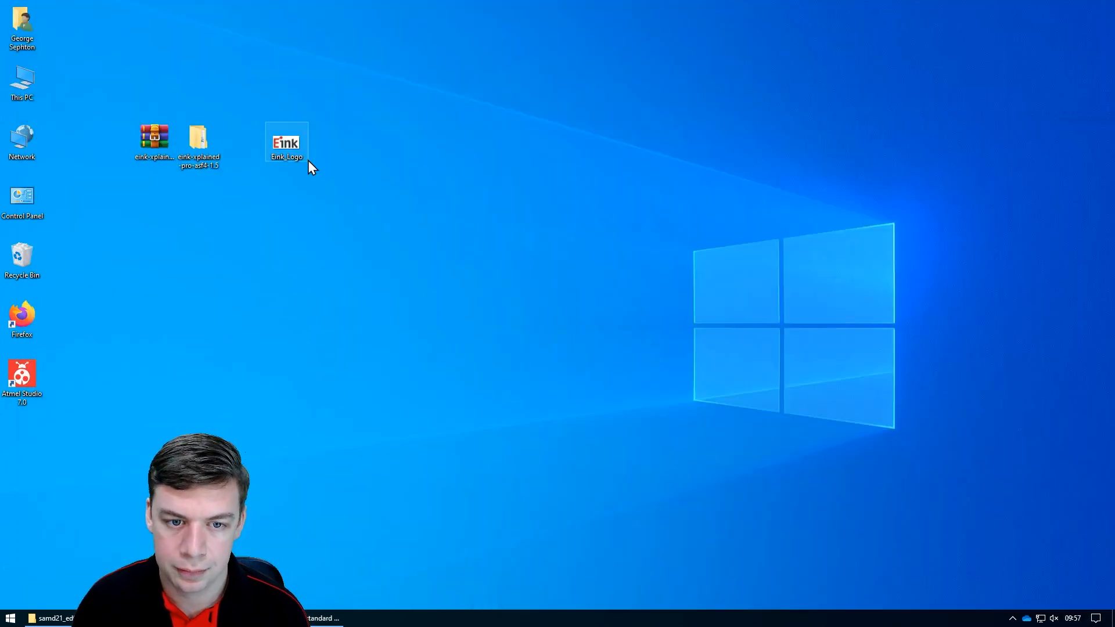
- Check Eink_Logo's Details properties for its 250 x 120 size, then restore Bitmap2LCD
right_click(286, 142)
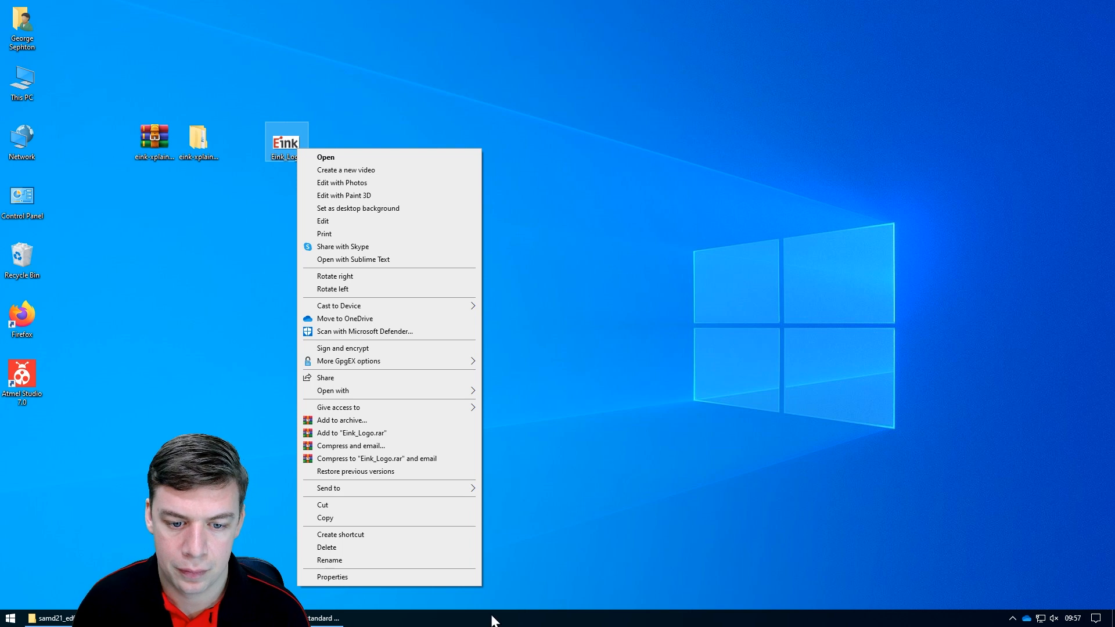
left_click(333, 577)
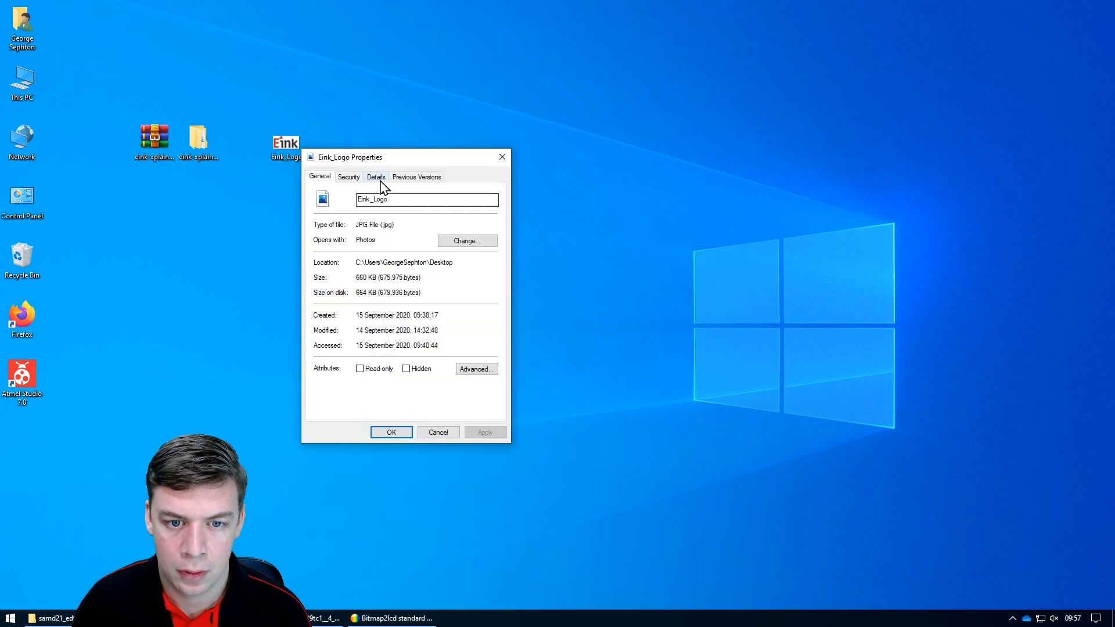
left_click(376, 177)
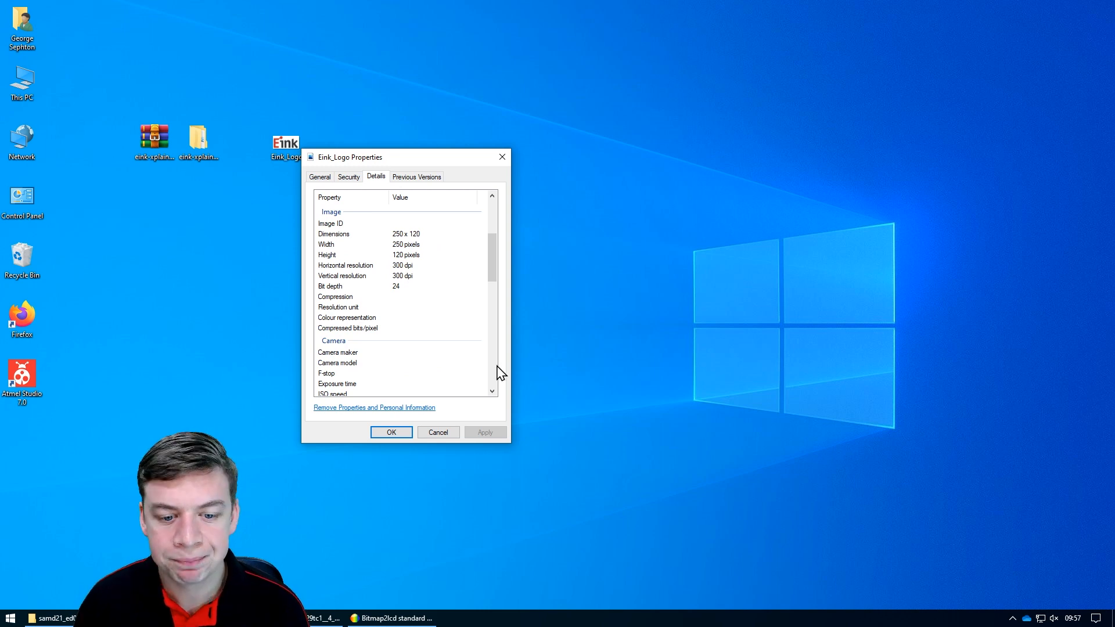
left_click(393, 618)
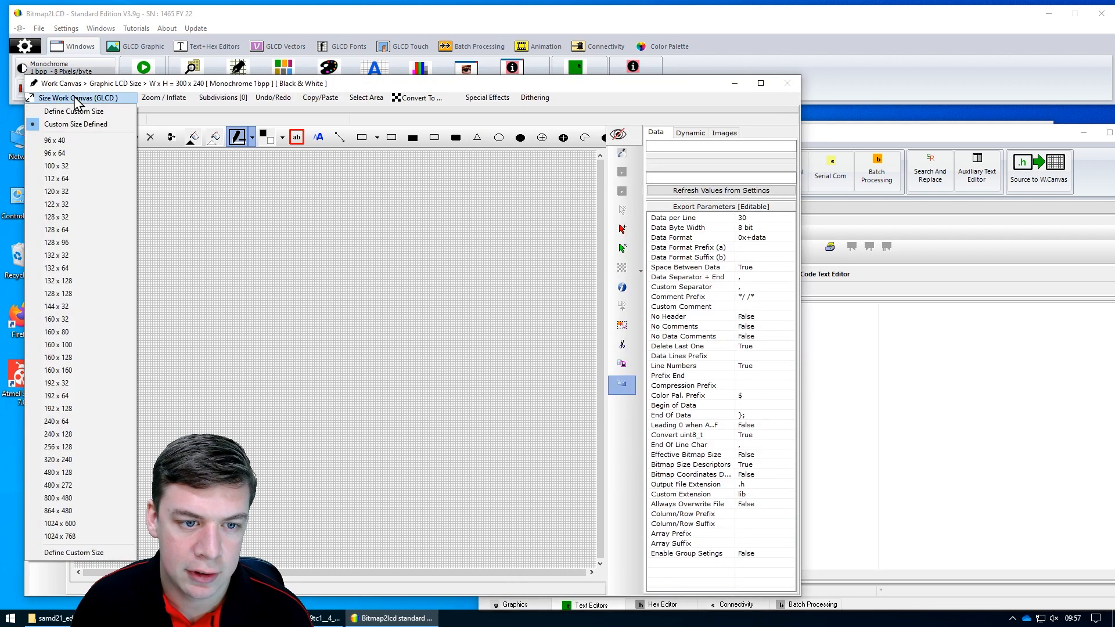
- Define a custom 250 x 120 work canvas size and confirm it
left_click(73, 111)
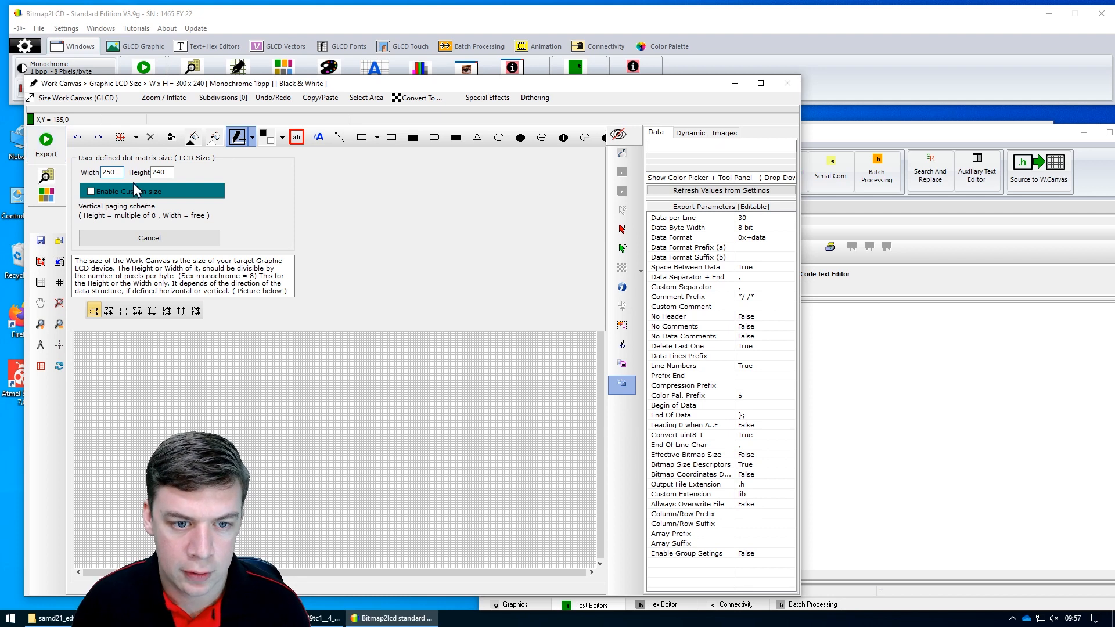
type("12")
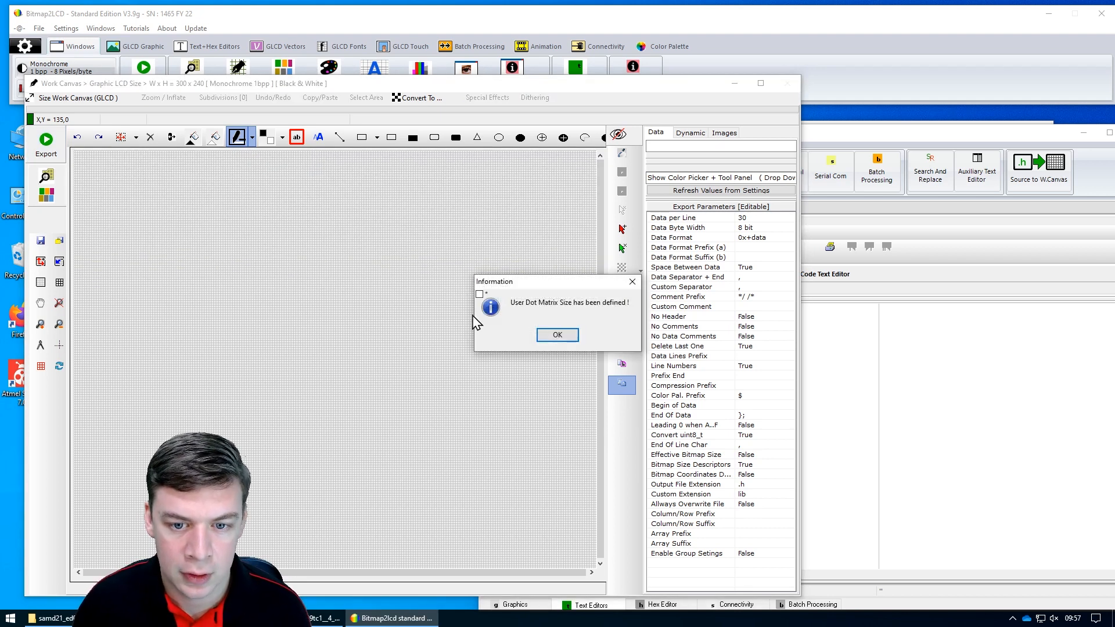
left_click(558, 335)
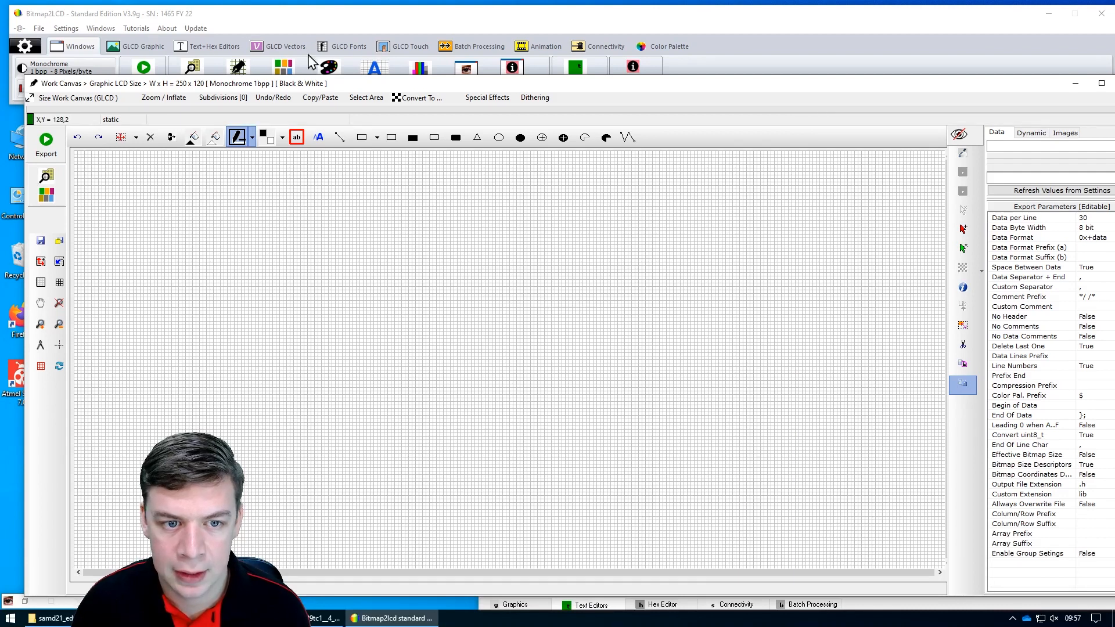
left_click(143, 46)
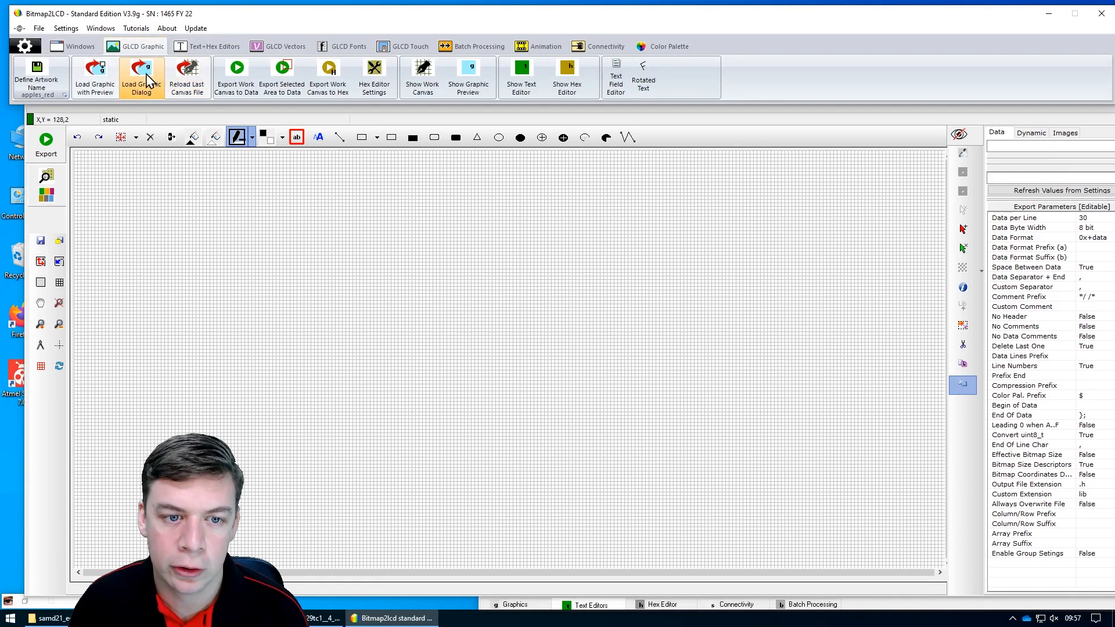
- Load the E Ink logo, adjust its black-and-white threshold, and commit it
left_click(140, 76)
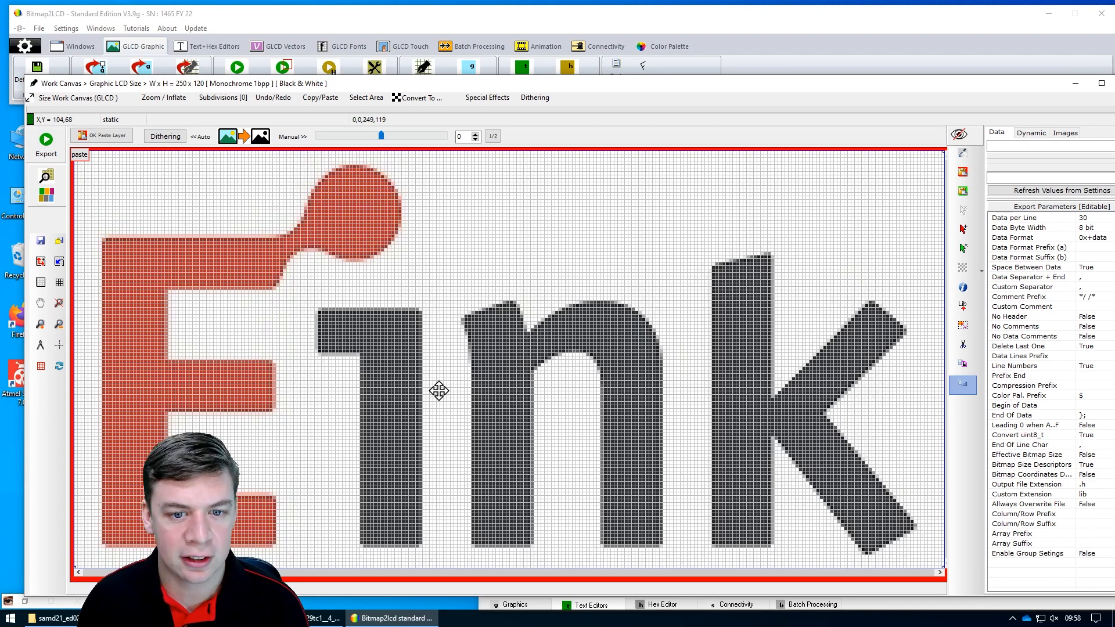
mouse_move(164, 136)
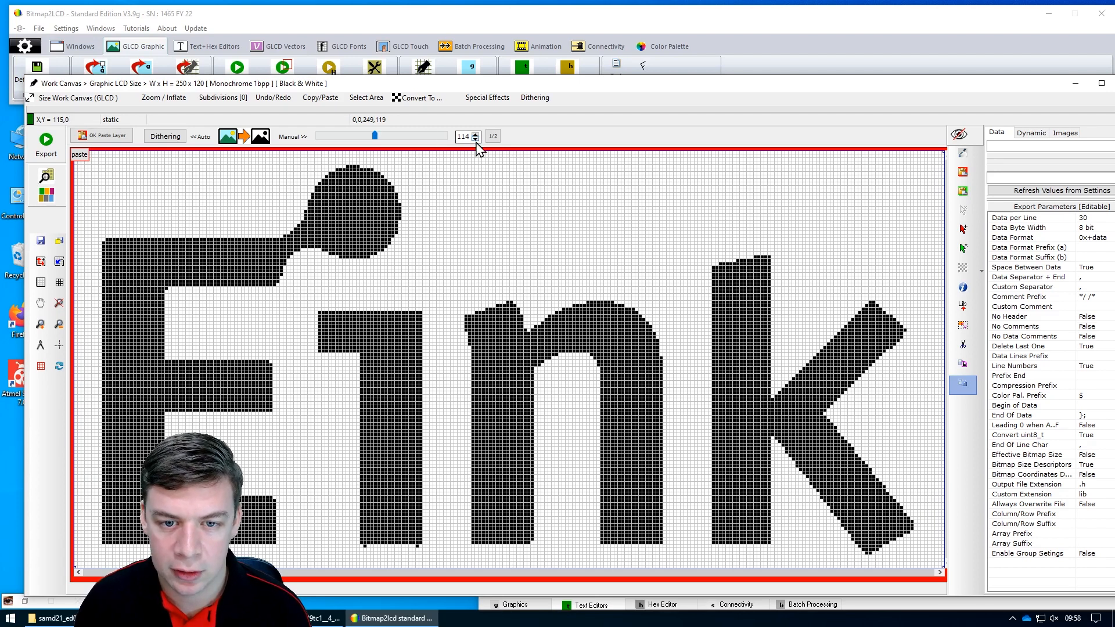
left_click(476, 139)
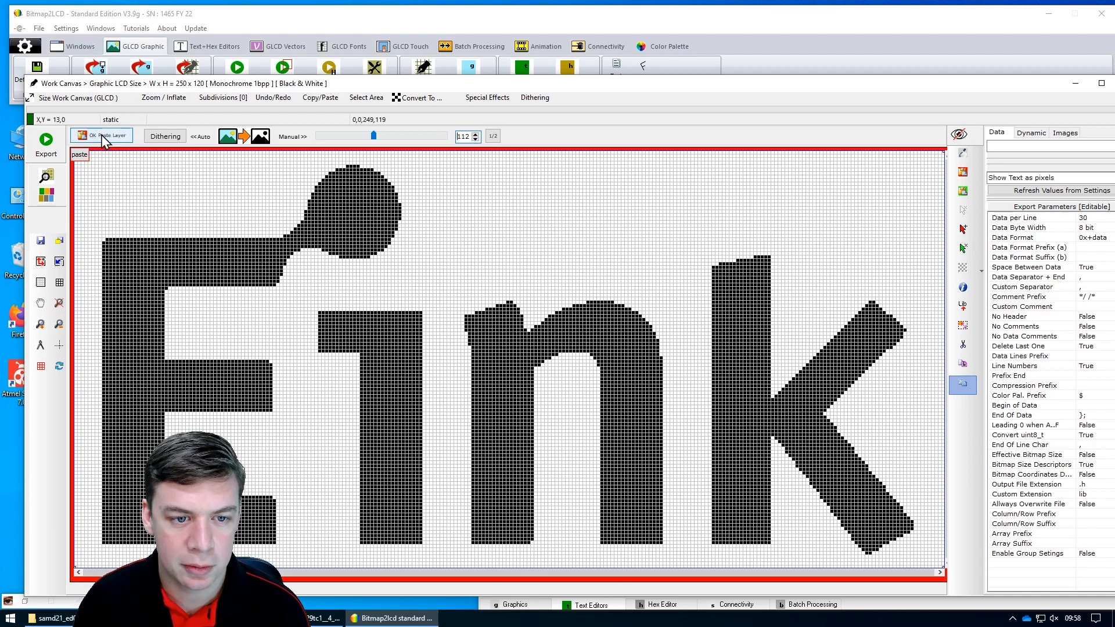
left_click(101, 136)
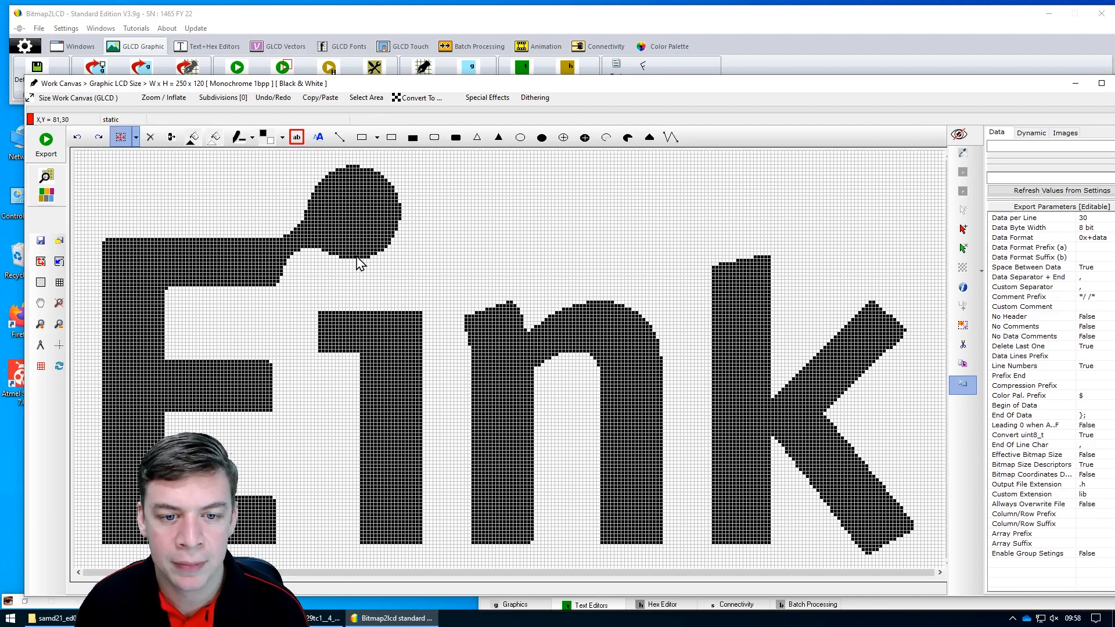
mouse_move(235, 156)
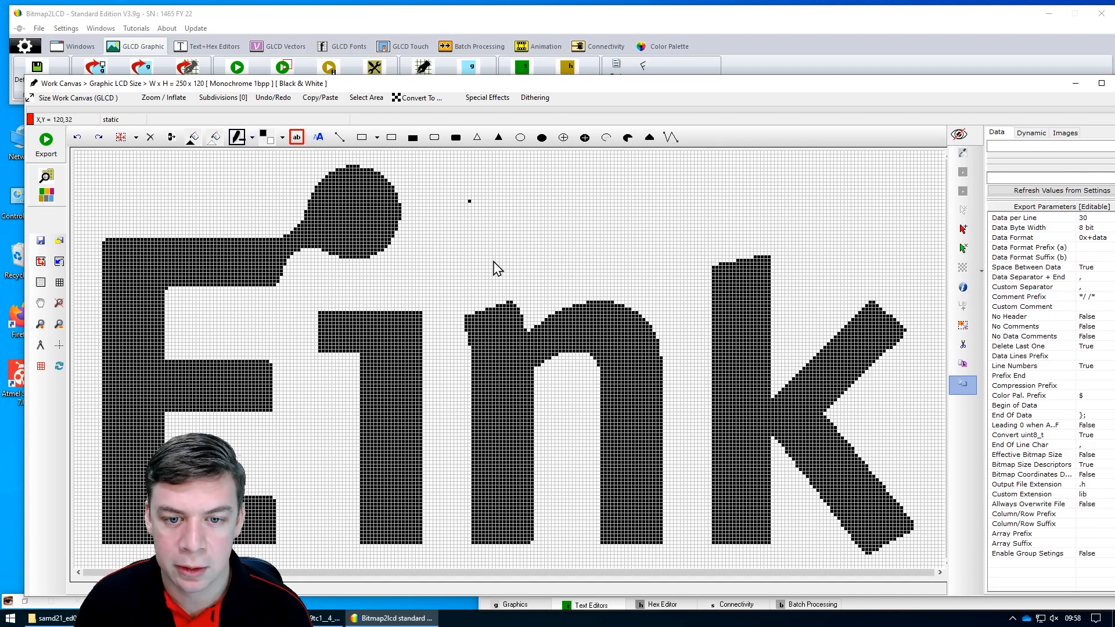
mouse_move(484, 231)
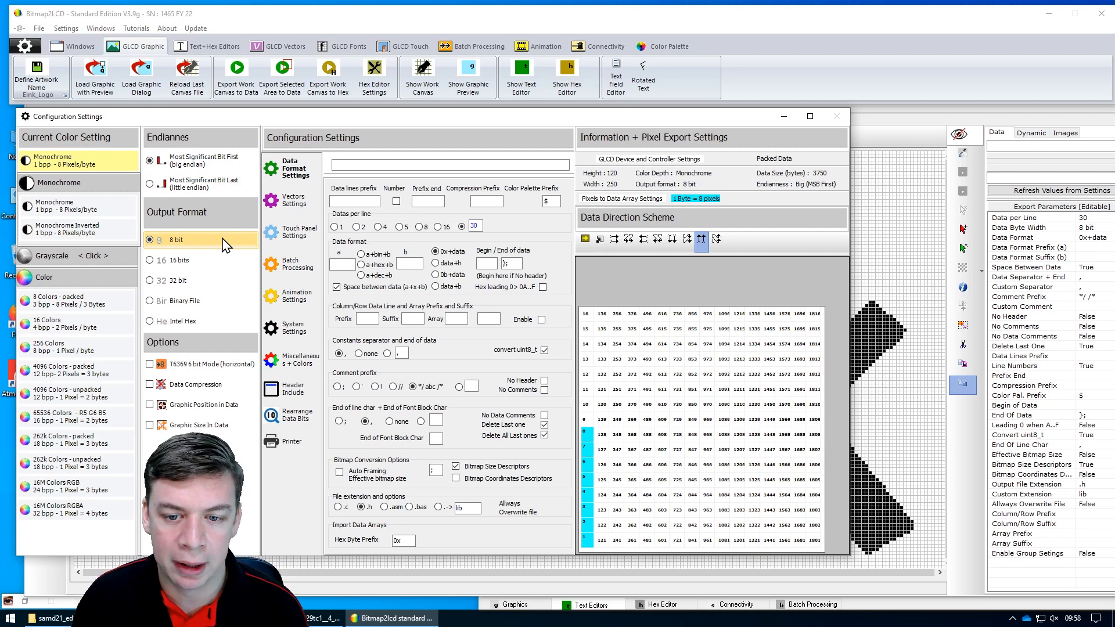
mouse_move(703, 238)
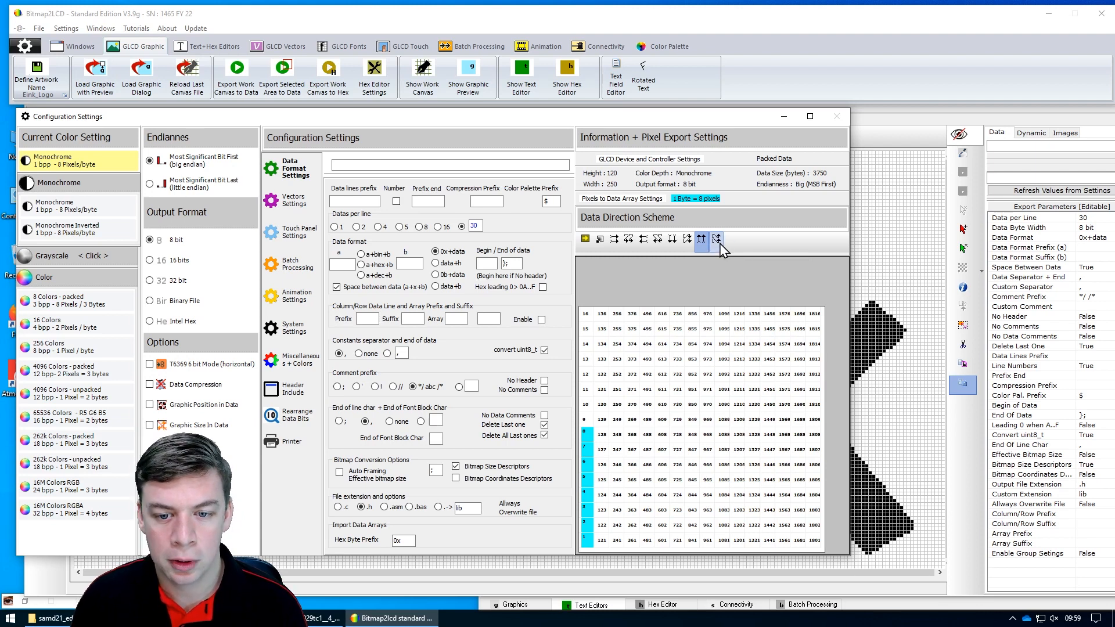
- Try an alternative data direction scheme, then switch back to the original
left_click(716, 238)
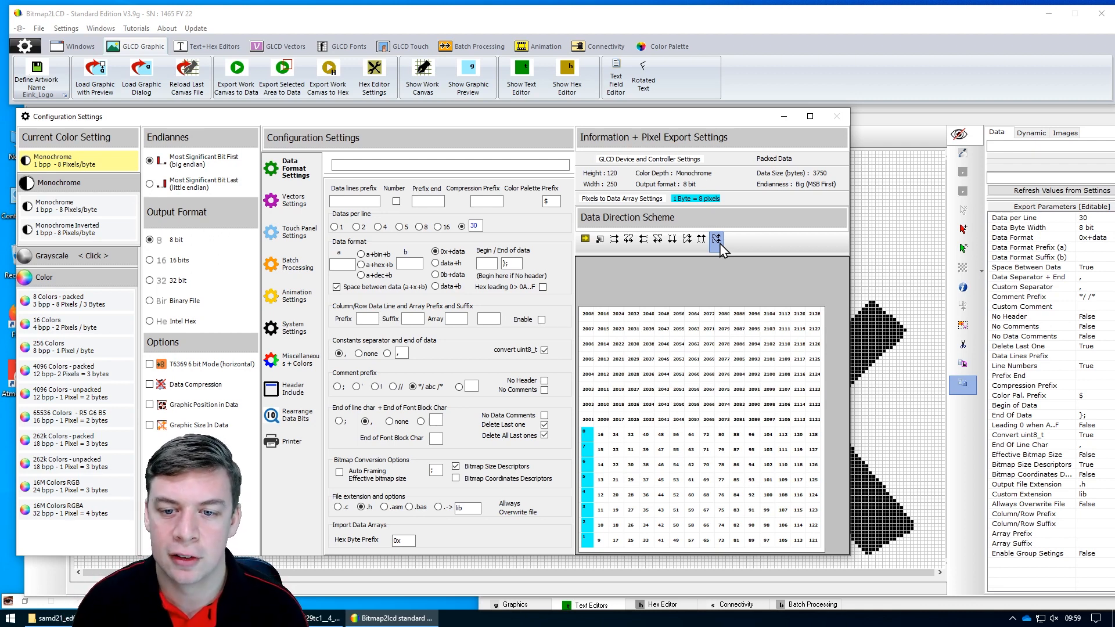
left_click(700, 238)
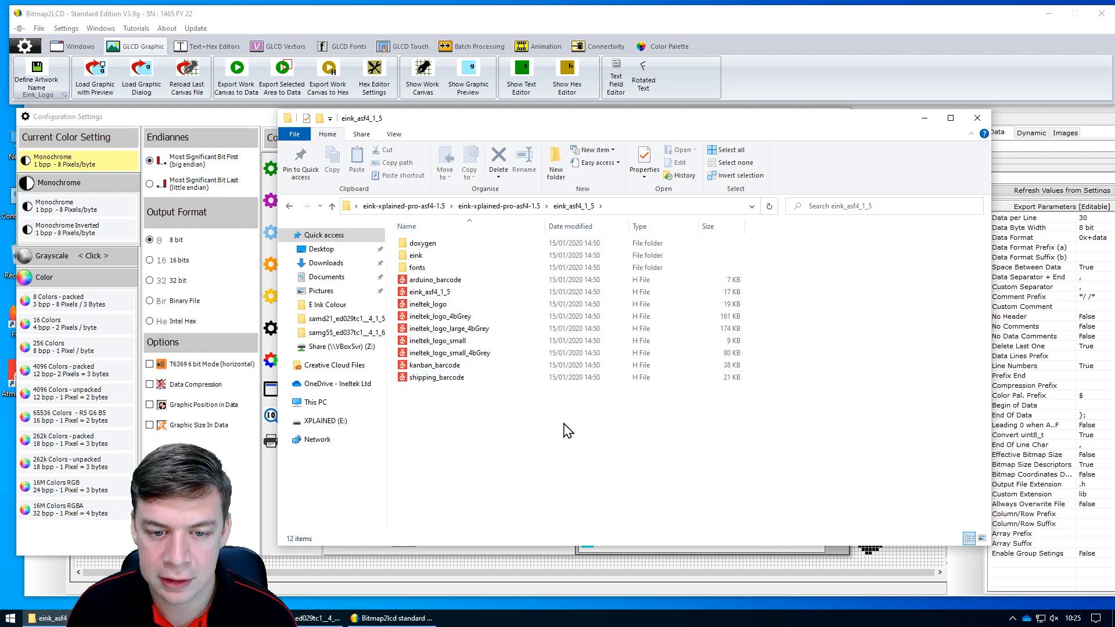
- Duplicate ineltek_logo.h as eink_logo.h and open it in Sublime Text
left_click(429, 303)
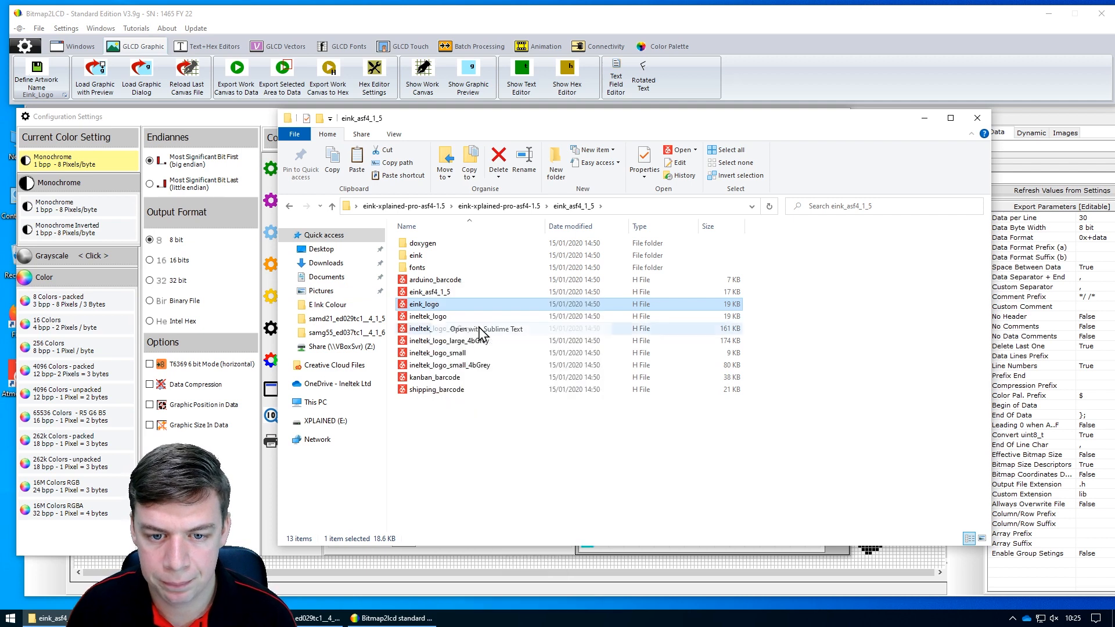
left_click(487, 329)
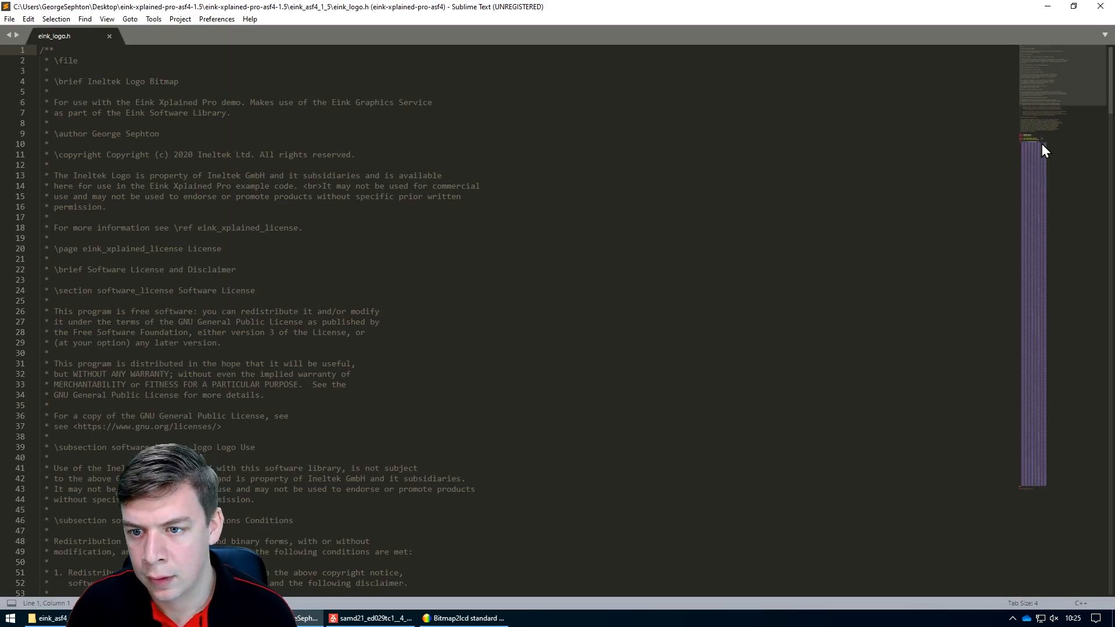
- Rename eink_logo.h's guards to EINK_LOGO_H_, width 250 and height_bytes 15
scroll("down", 3)
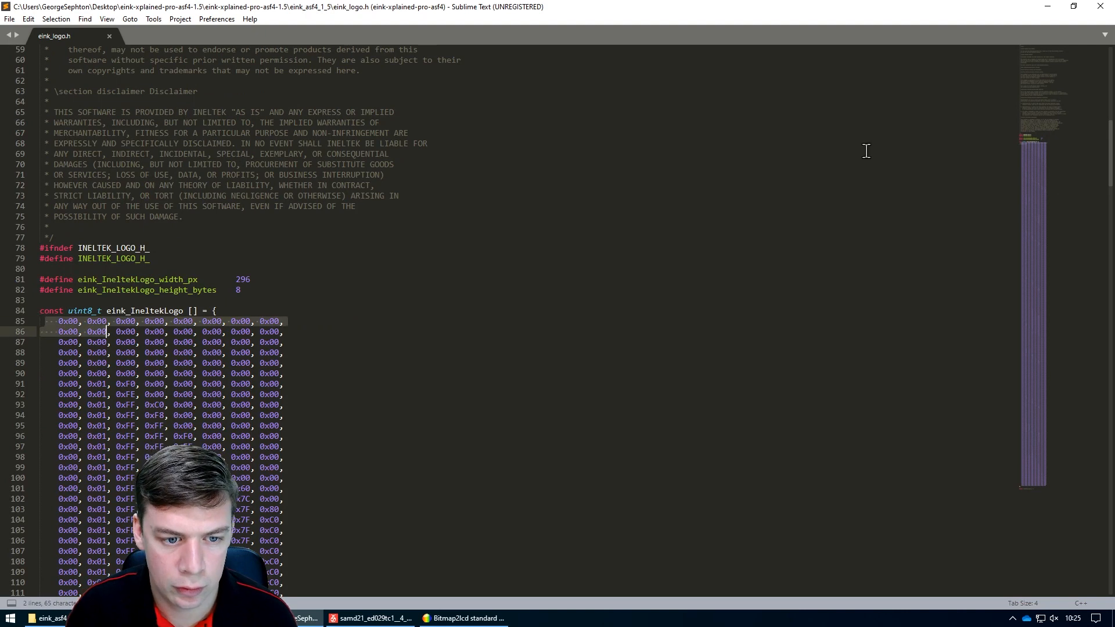
scroll("down", 3)
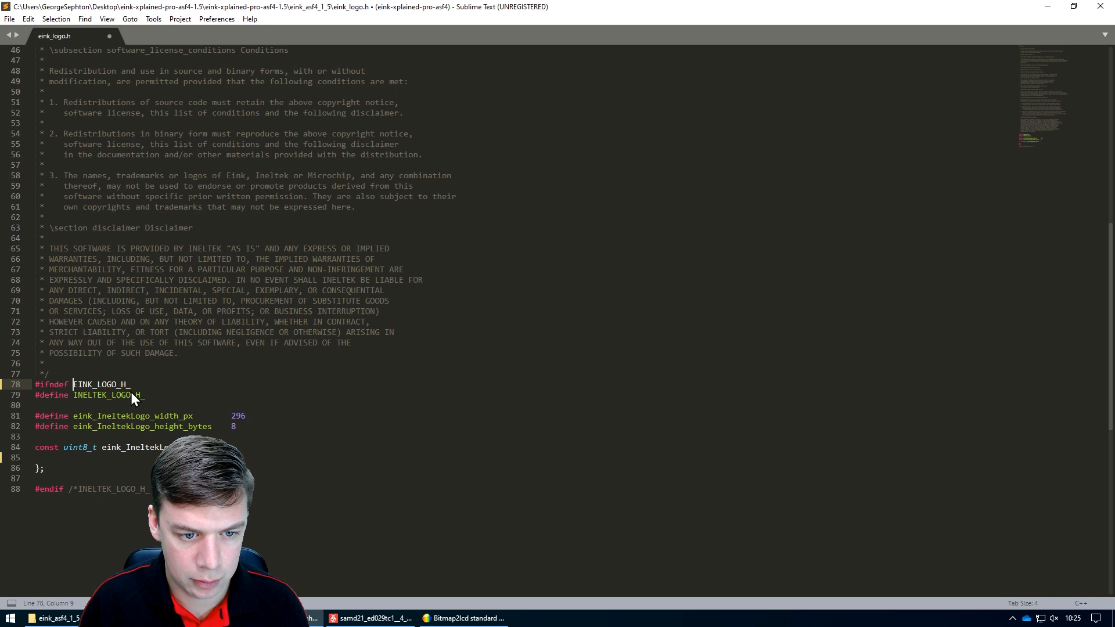
type("EINK_LOGO_H_")
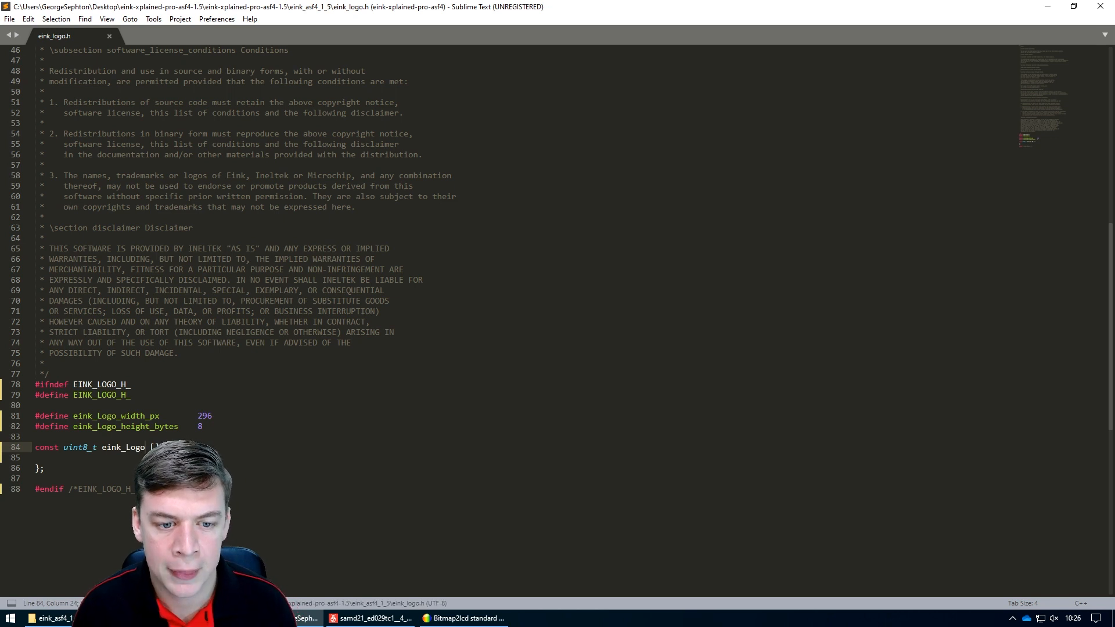
double_click(203, 415)
type("50")
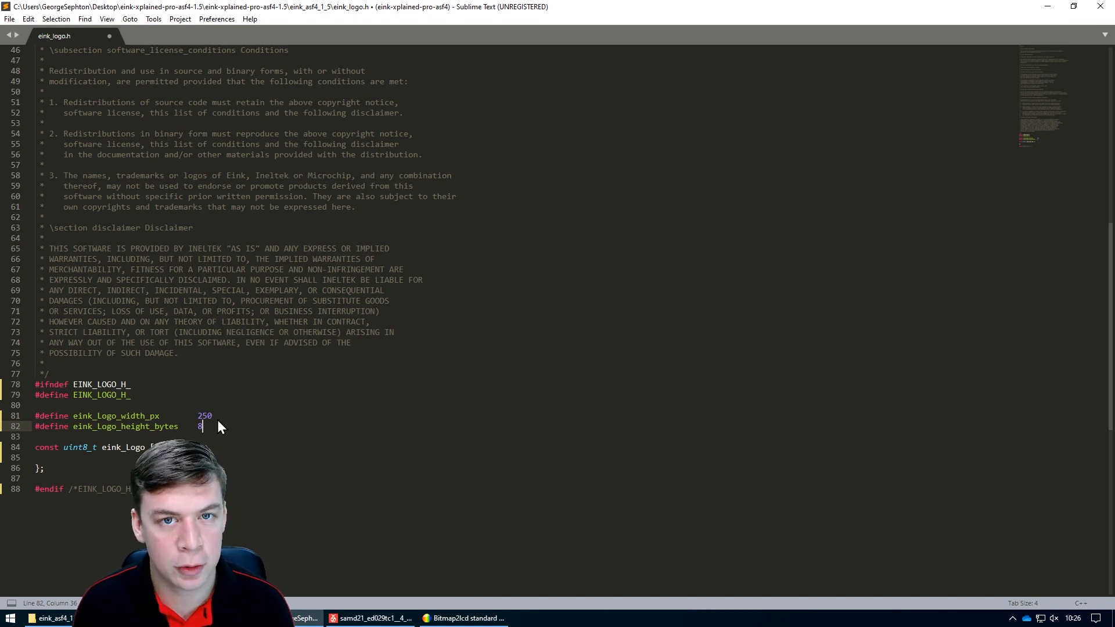
type("15")
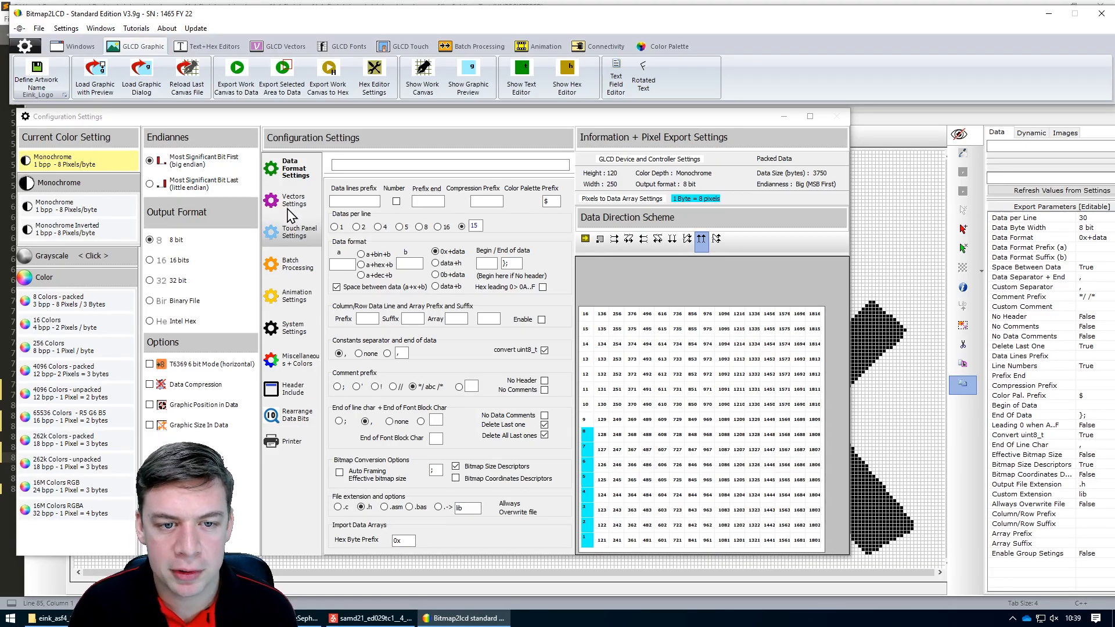
- Export the logo work canvas to the editor as an 8-bit data array
left_click(235, 76)
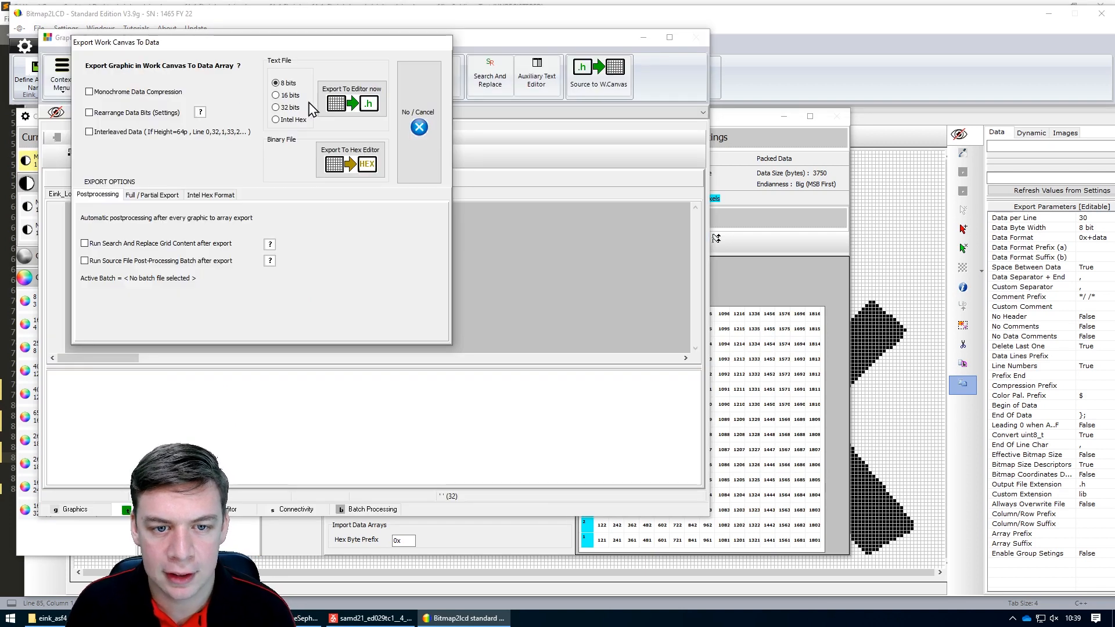
left_click(350, 103)
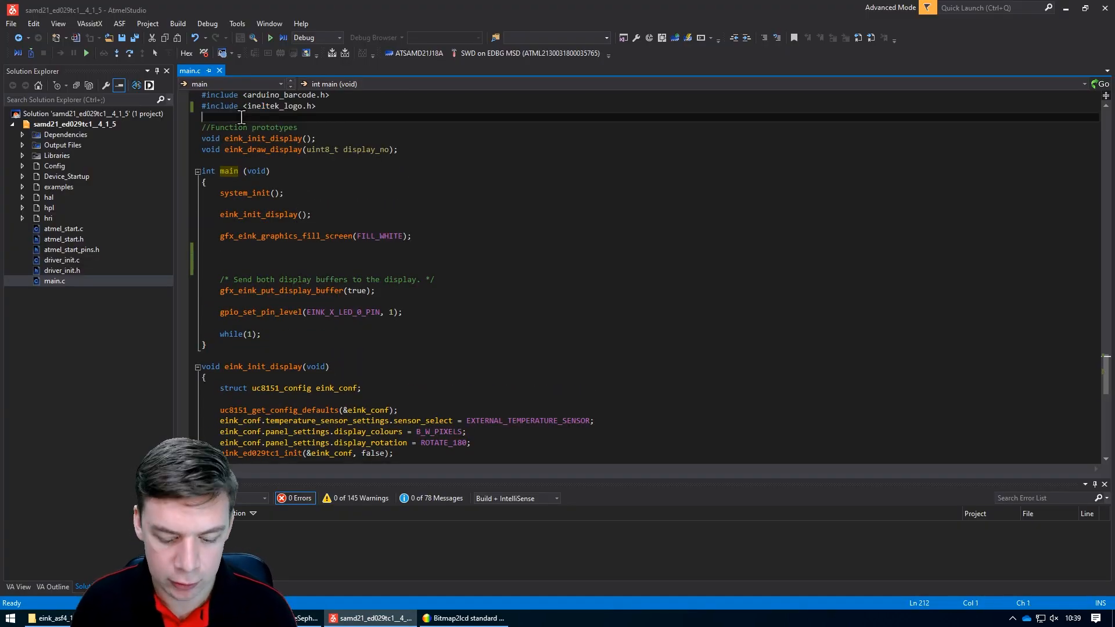
- Include eink_logo.h in main.c and add a gfx_eink_load_mono_image() call after the white fill
type("#include <eink_logo.h>")
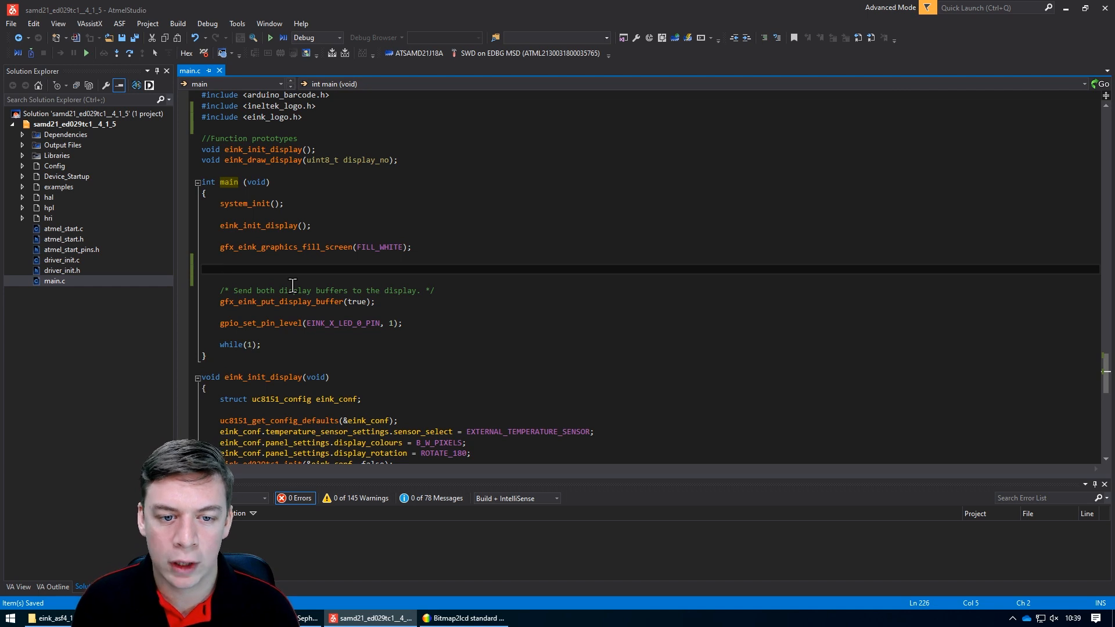
type("gfx")
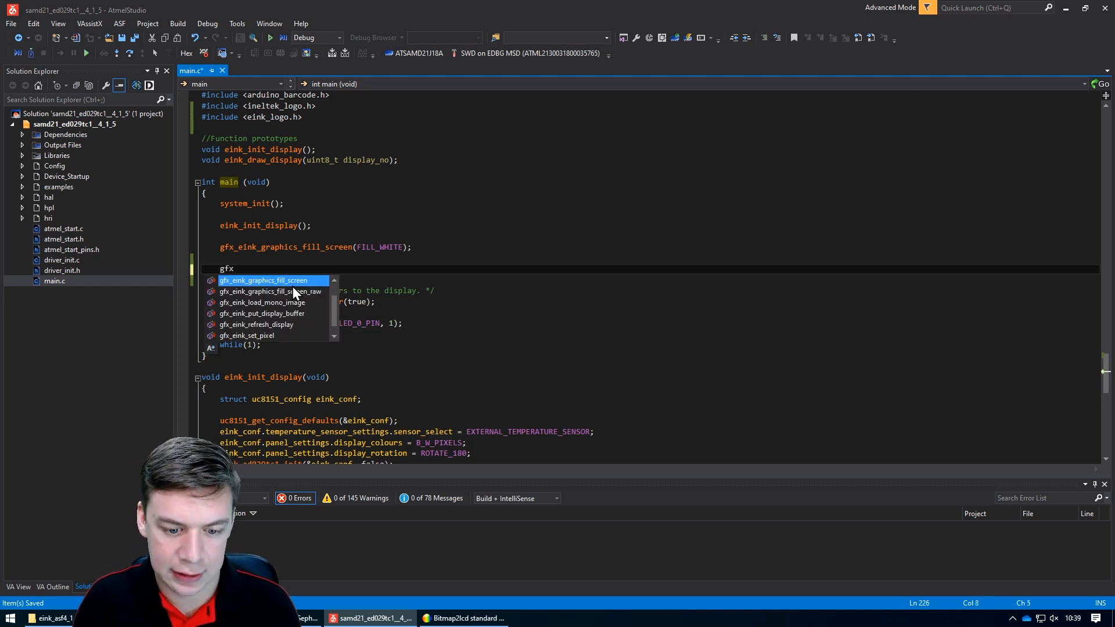
type("_eink")
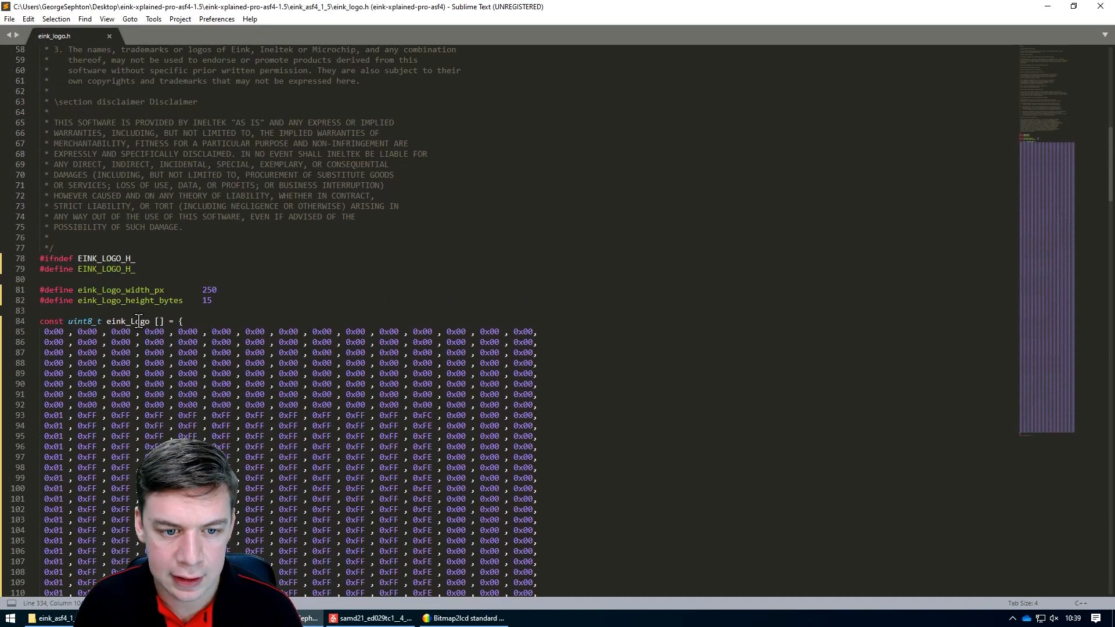
left_click(370, 617)
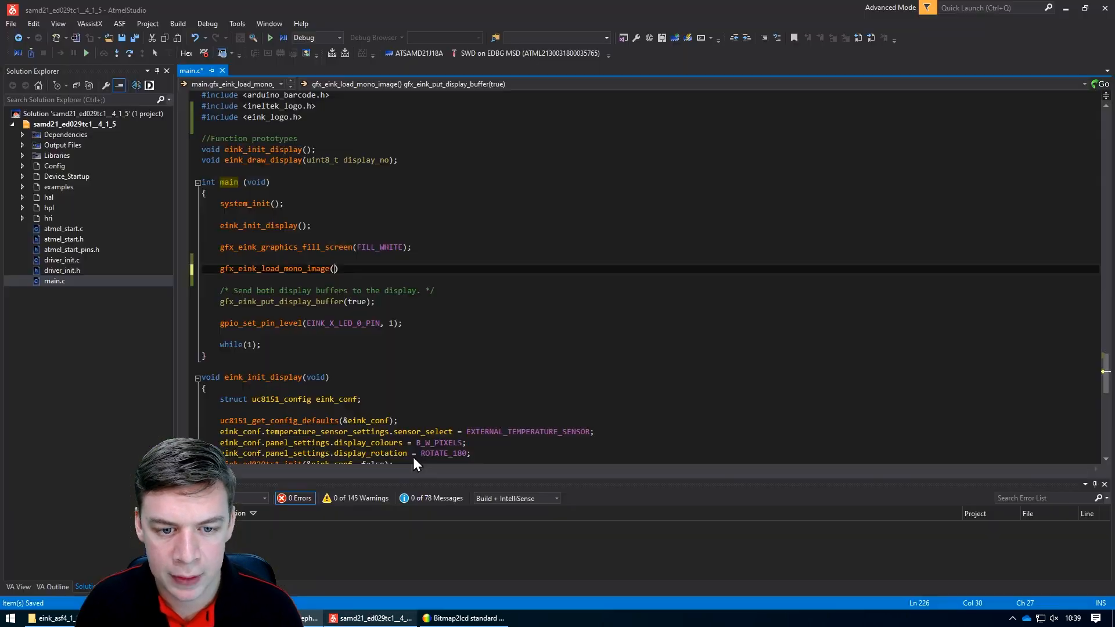
- Pass eink_Logo, sizeof(eink_Logo), position 0, 0 and a PIXEL colour to gfx_eink_load_mono_image
type("eink_Logo")
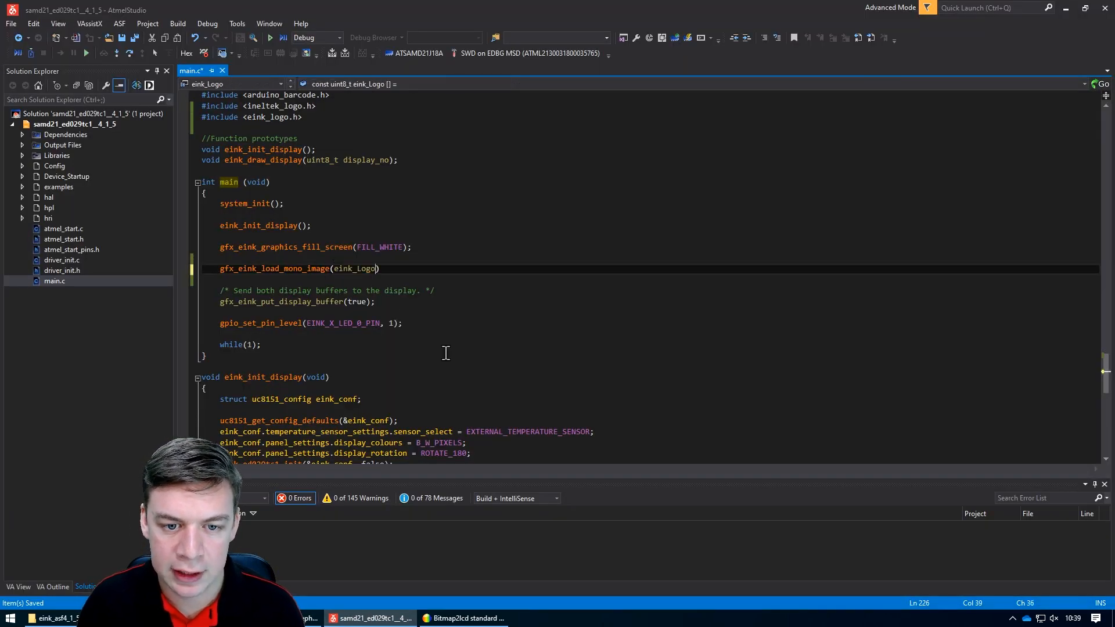
type(", sizeof")
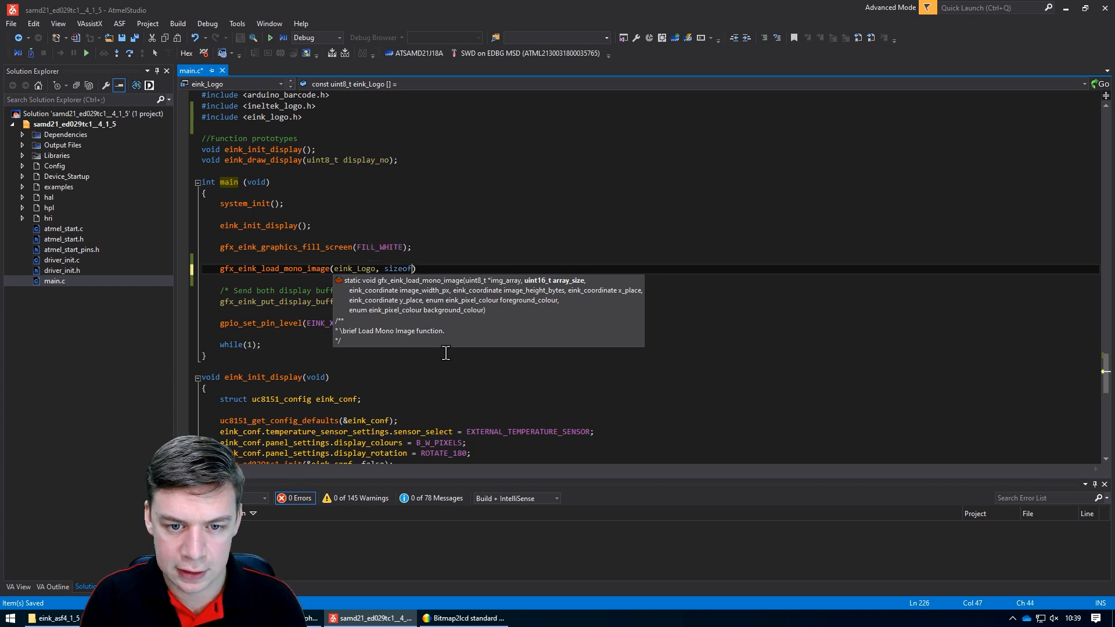
type("(eink_Logo), eink_Logo_width_px, eink_Logo_height_bytes, )")
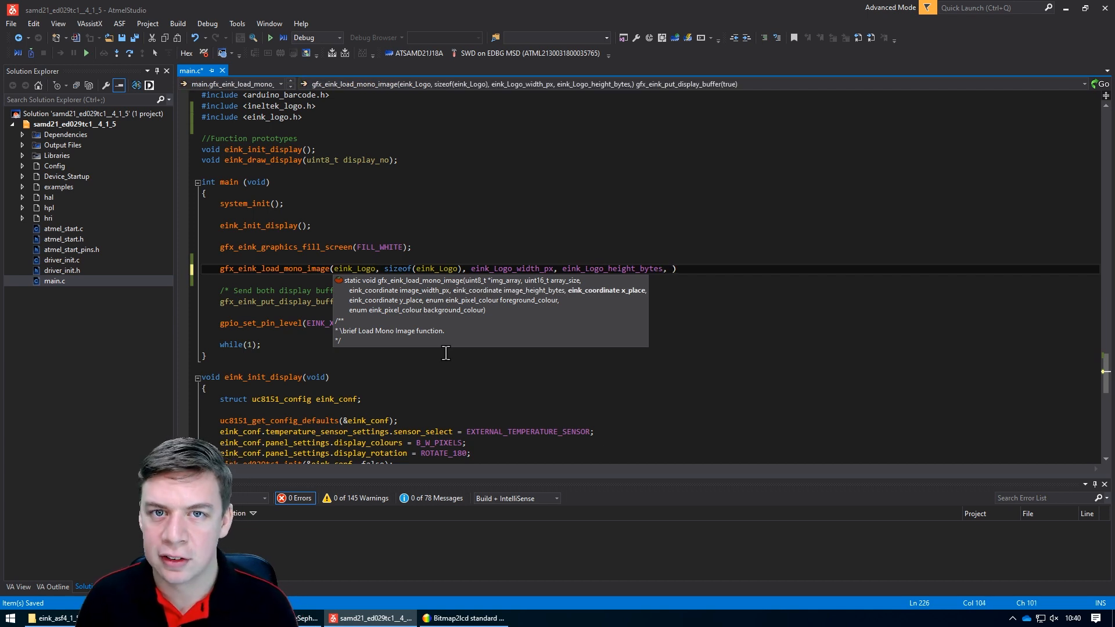
key("BackSpace")
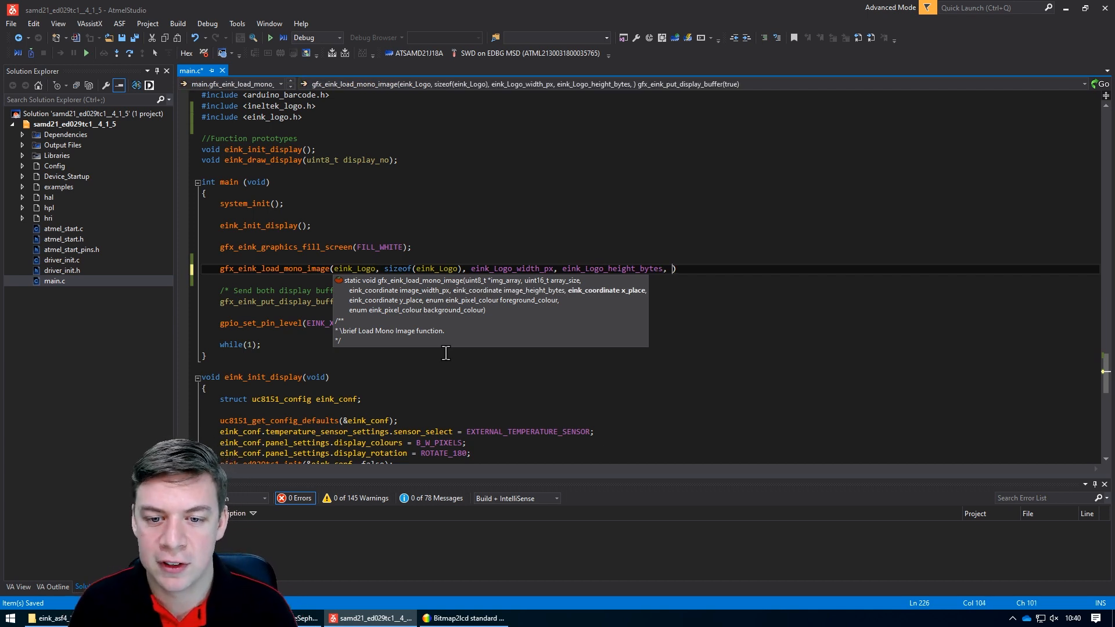
type("0, 0")
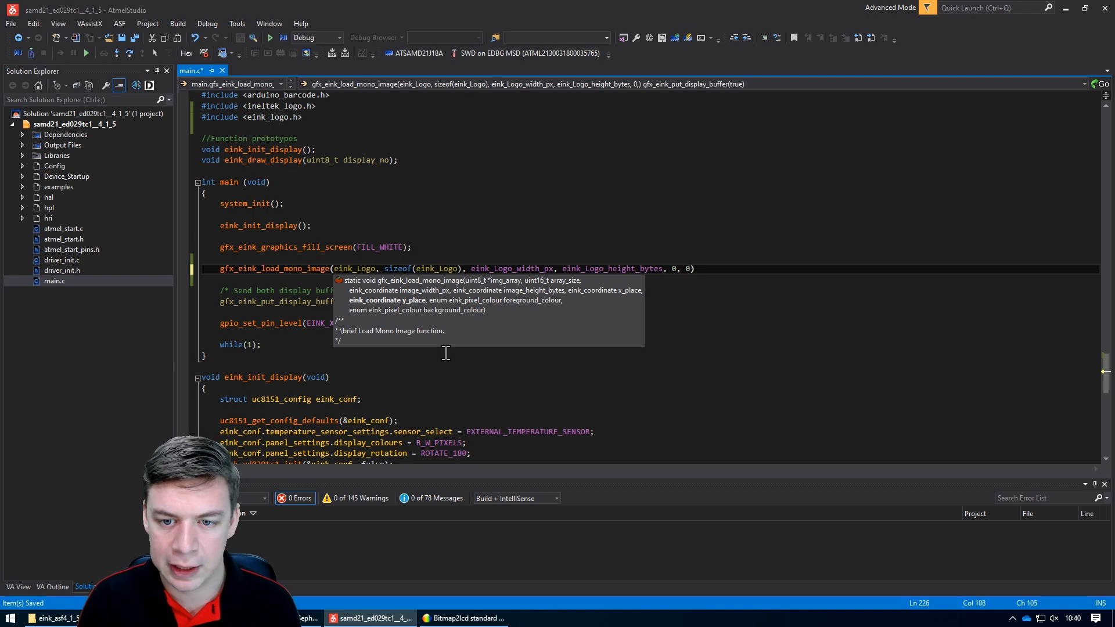
type(",")
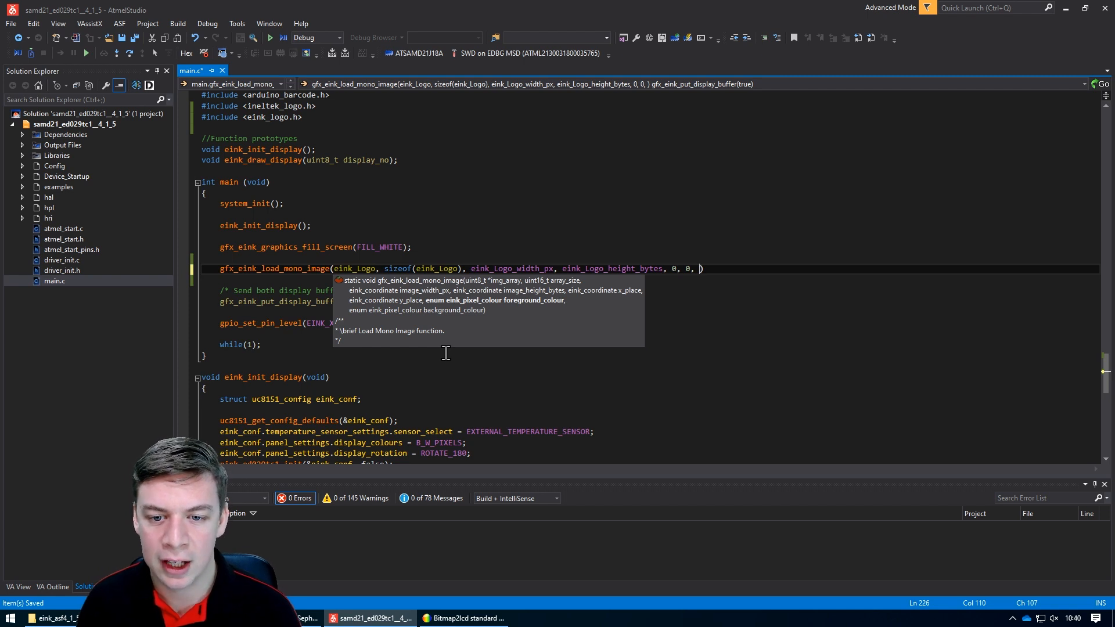
type("PIXEL_BLACK")
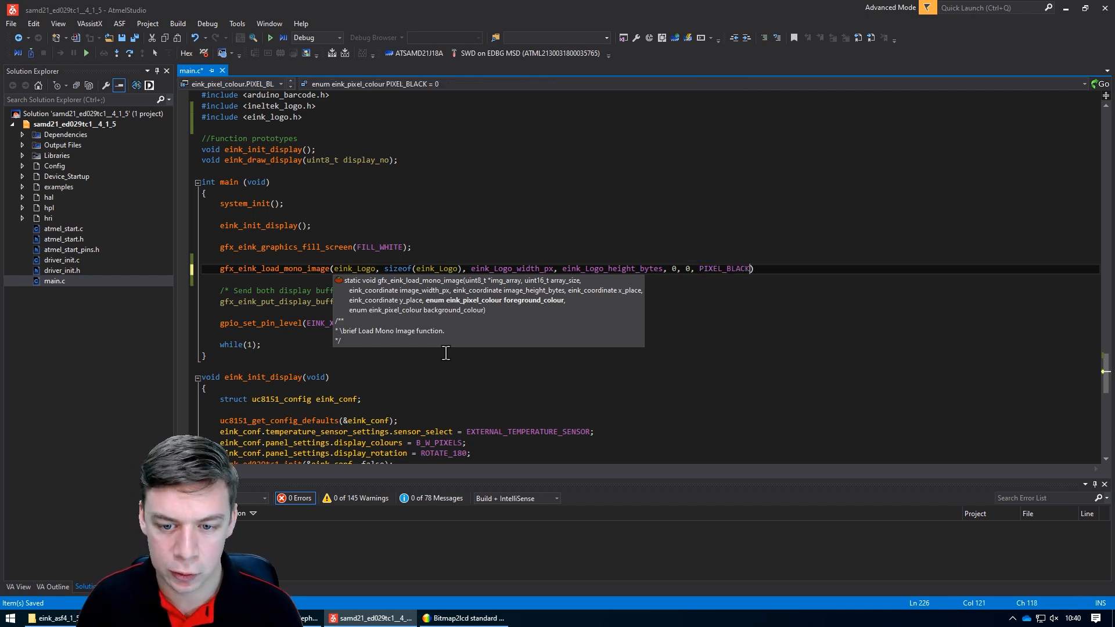
type("PIXEL")
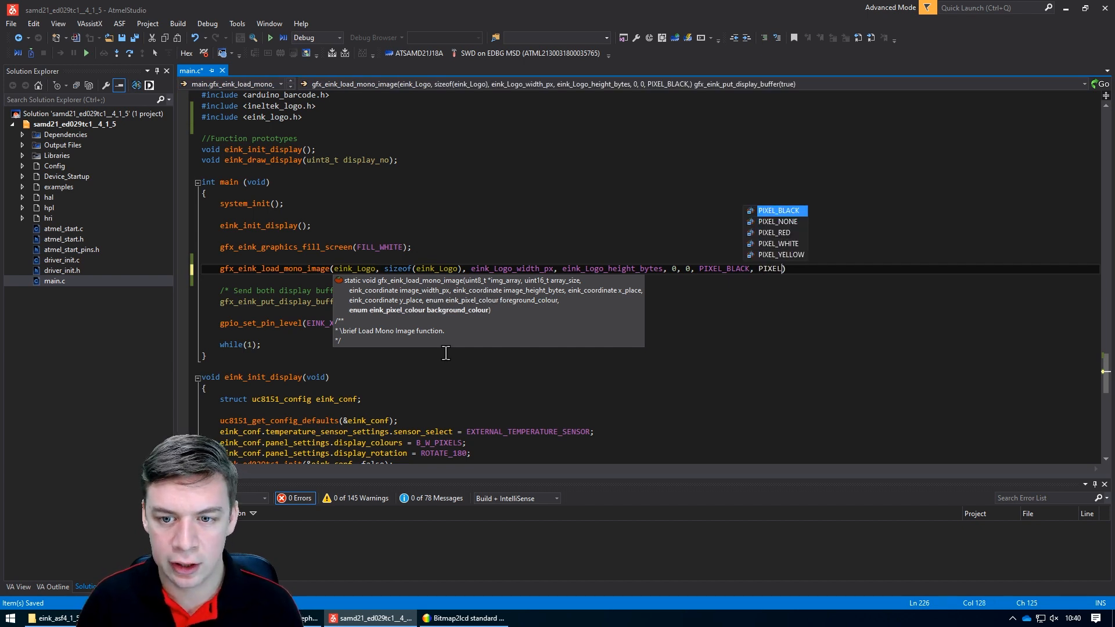